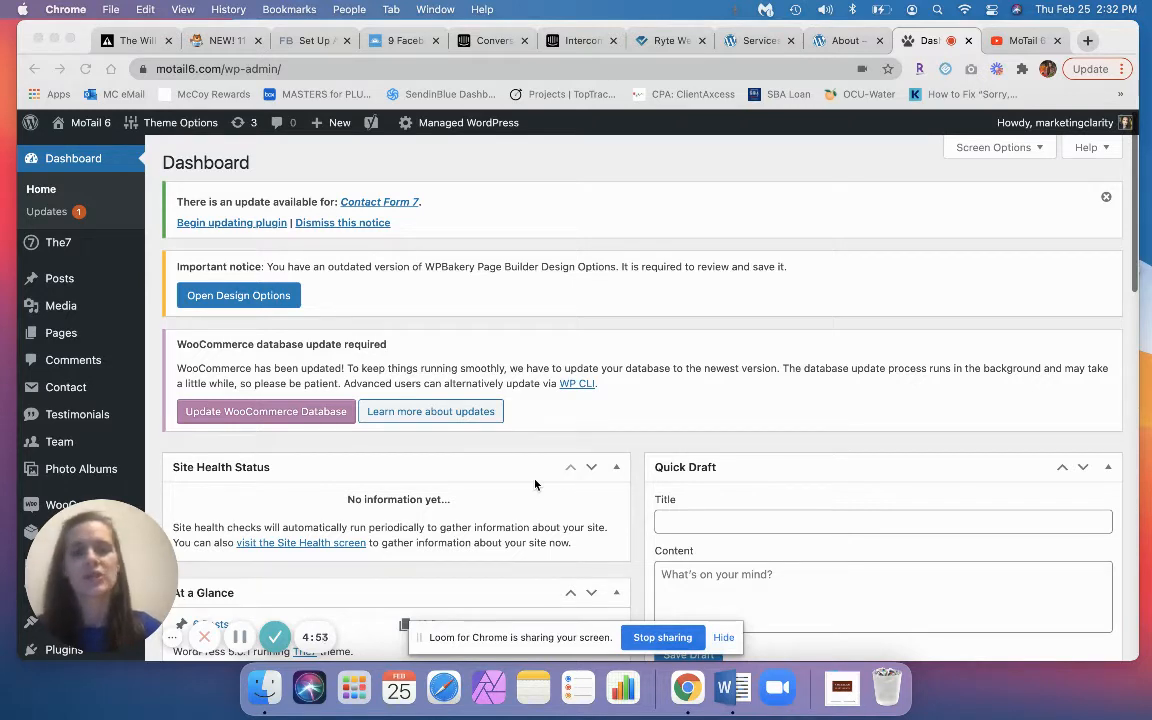
pyautogui.moveTo(540, 486)
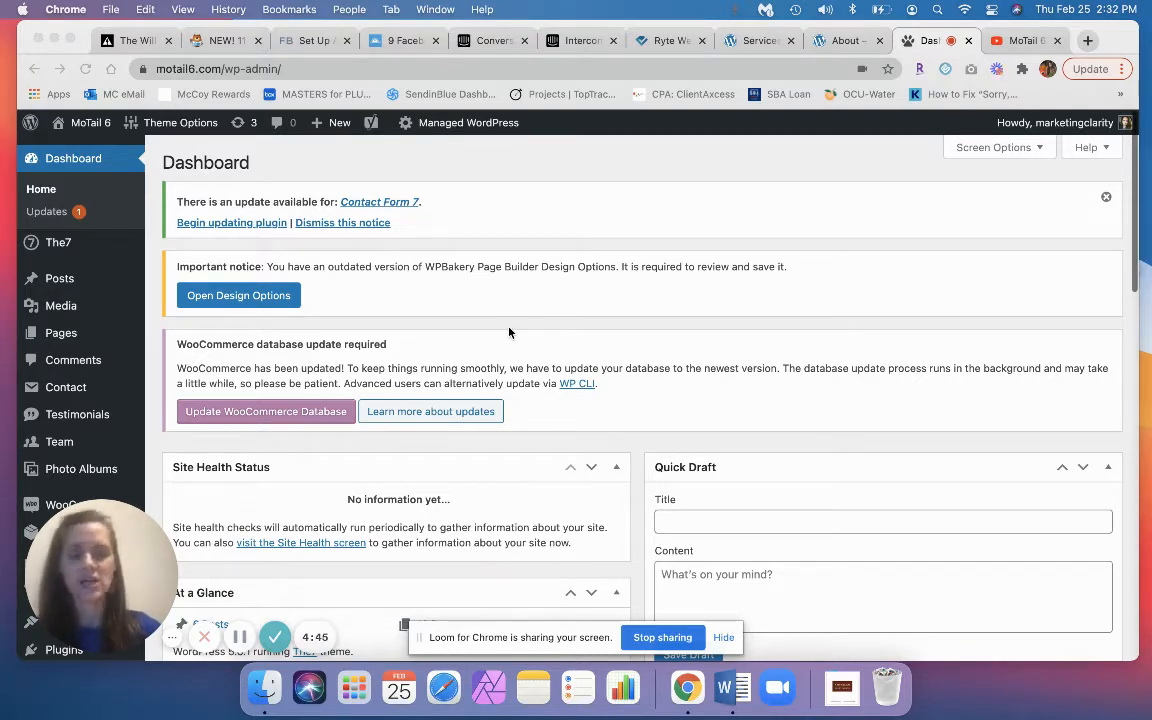
# - Show the list of all site pages from the admin sidebar
pyautogui.scroll(-3)
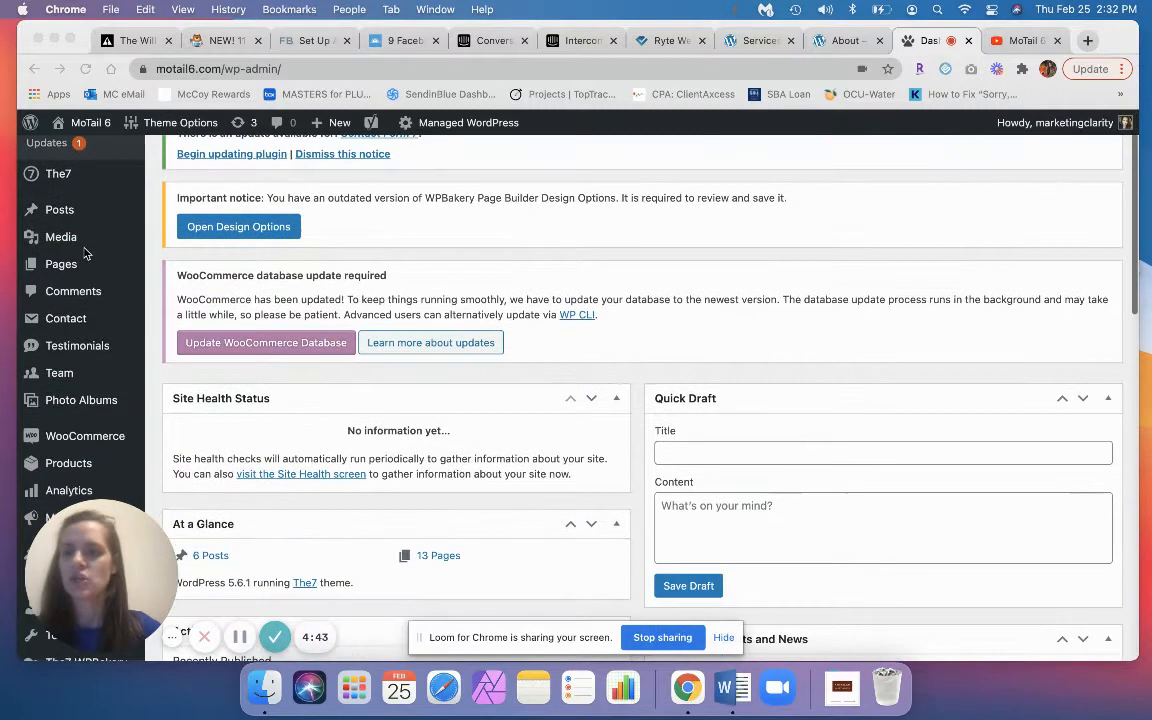
pyautogui.click(60, 264)
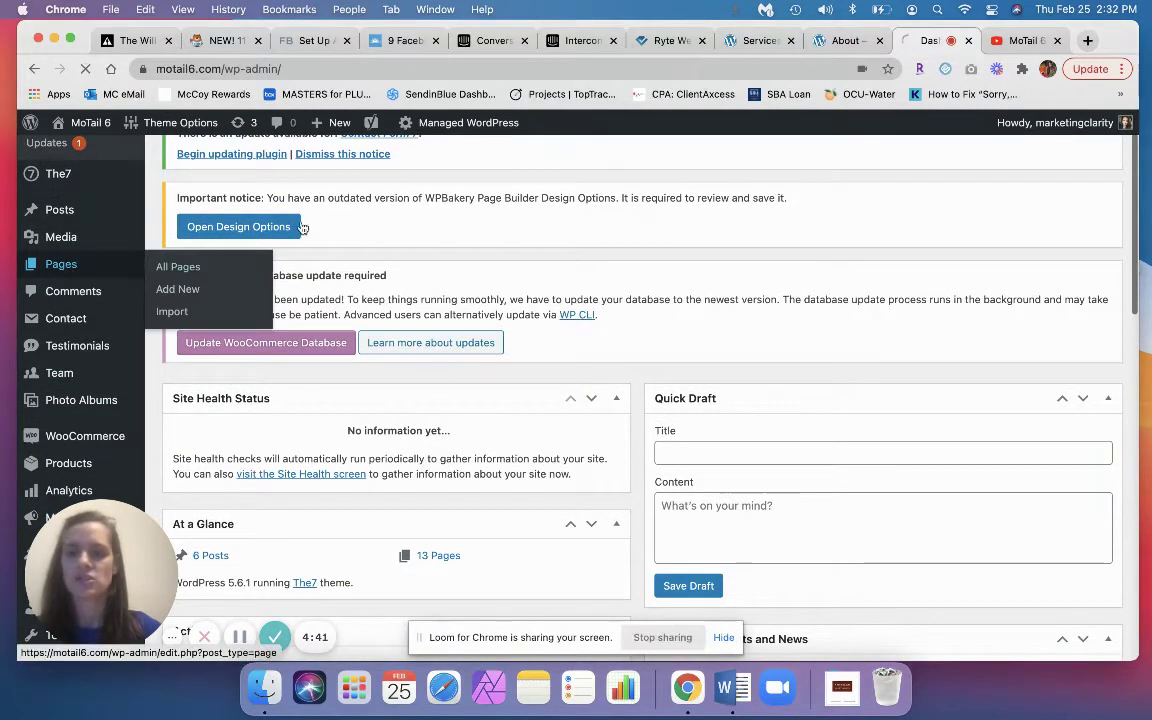
pyautogui.click(178, 266)
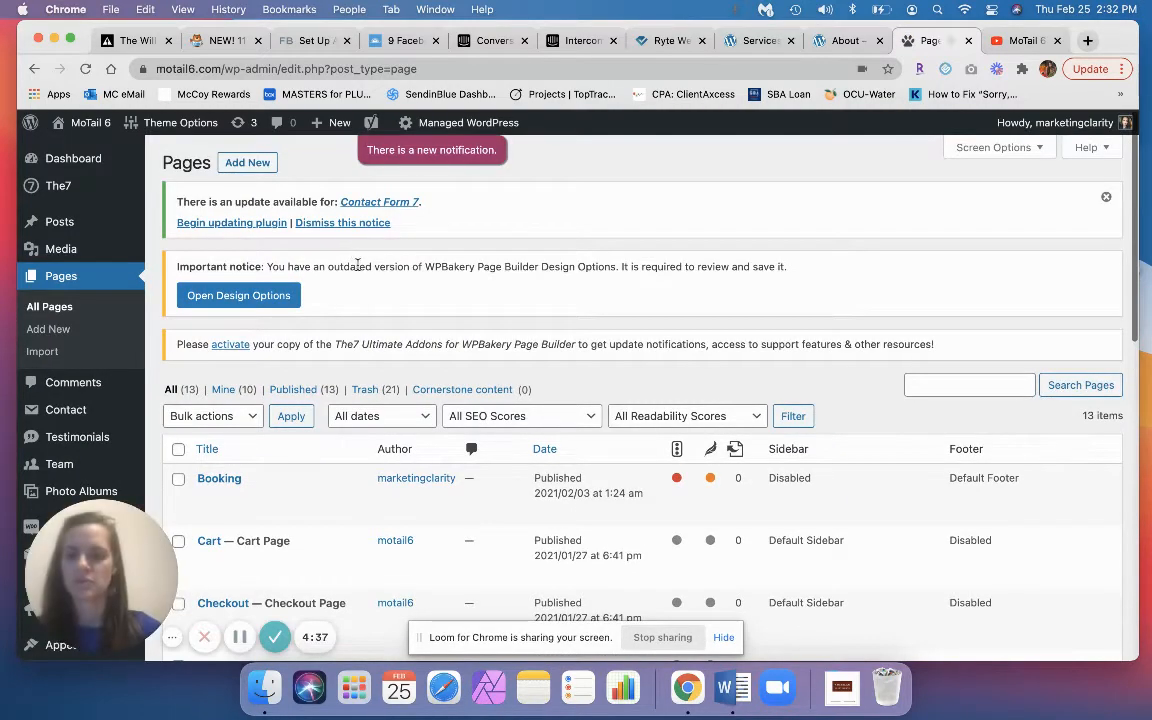
# - Locate the Media page and start editing it with WPBakery Page Builder
pyautogui.scroll(-3)
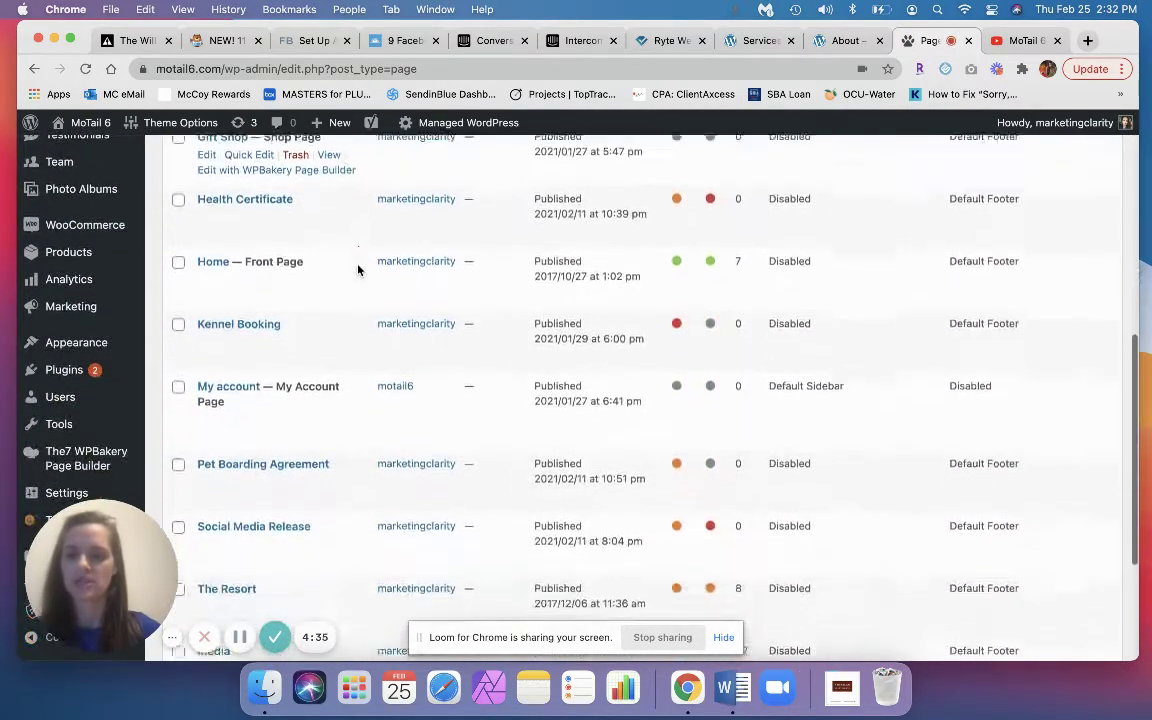
pyautogui.scroll(-3)
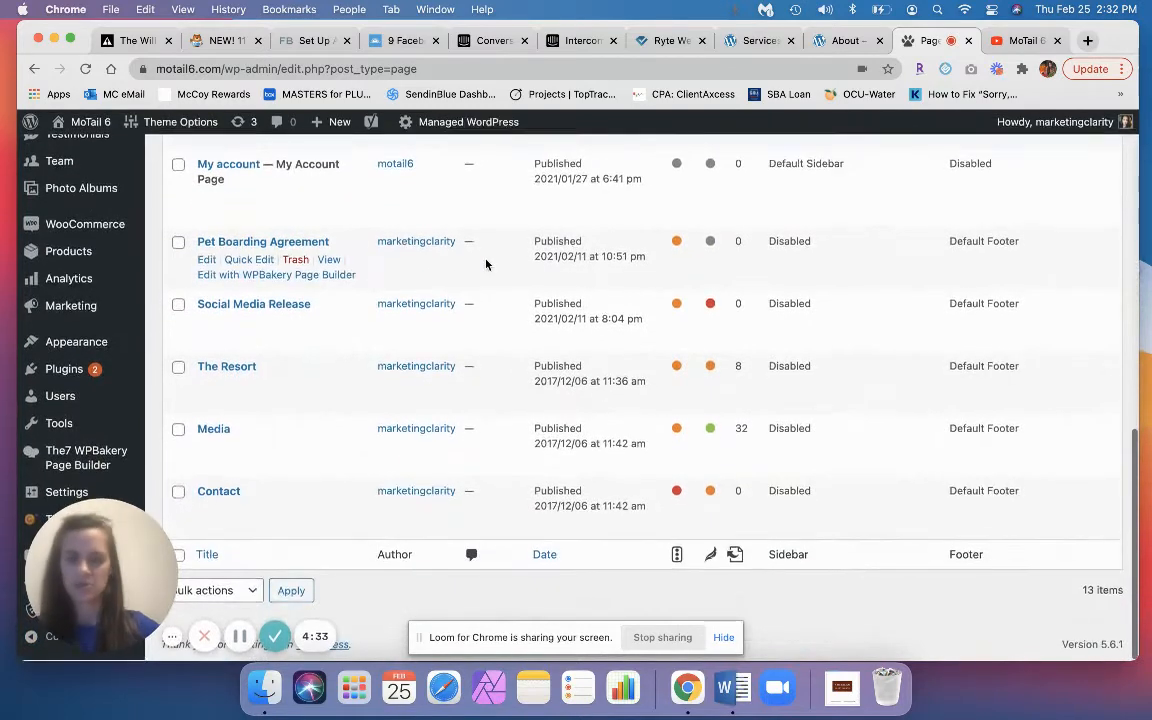
pyautogui.moveTo(212, 432)
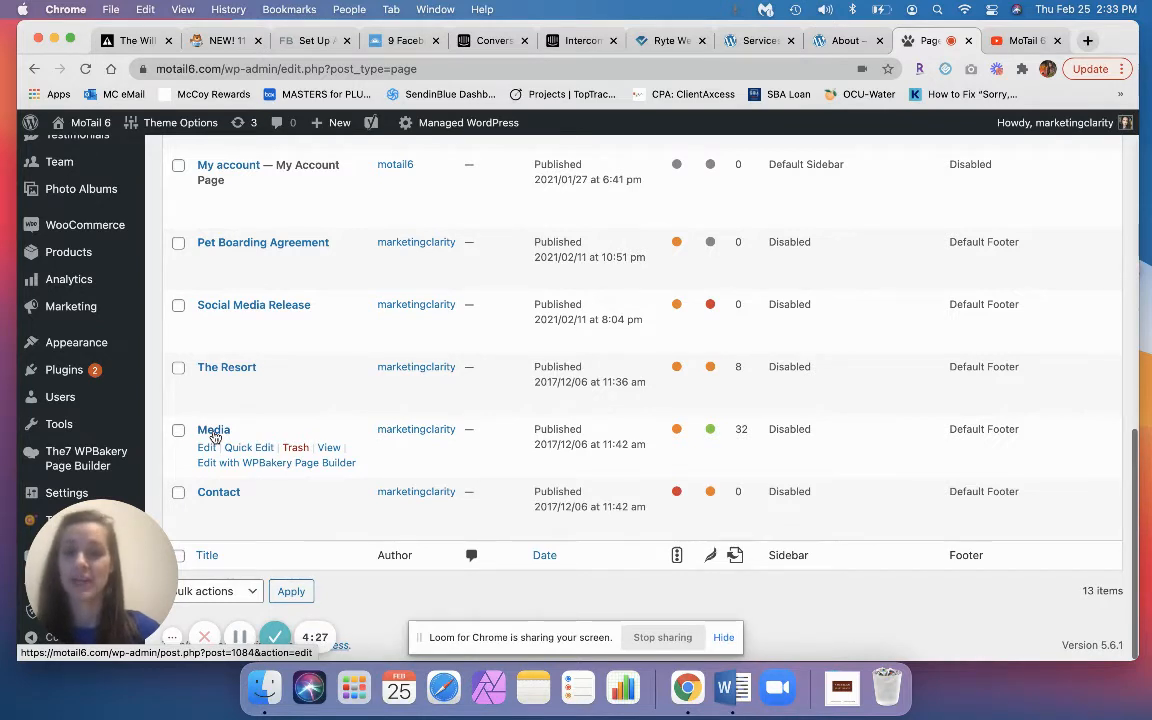
pyautogui.click(212, 430)
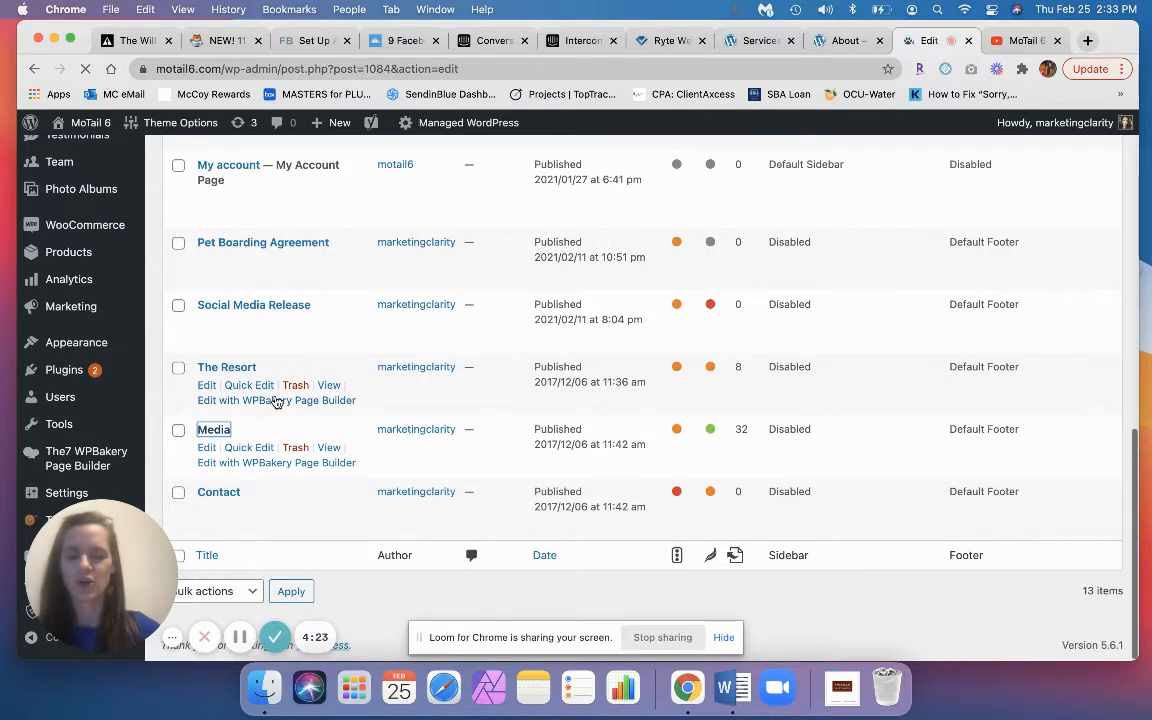
# - Load the Media page editor and reach the MoTail 6 Video Player rows
pyautogui.click(212, 430)
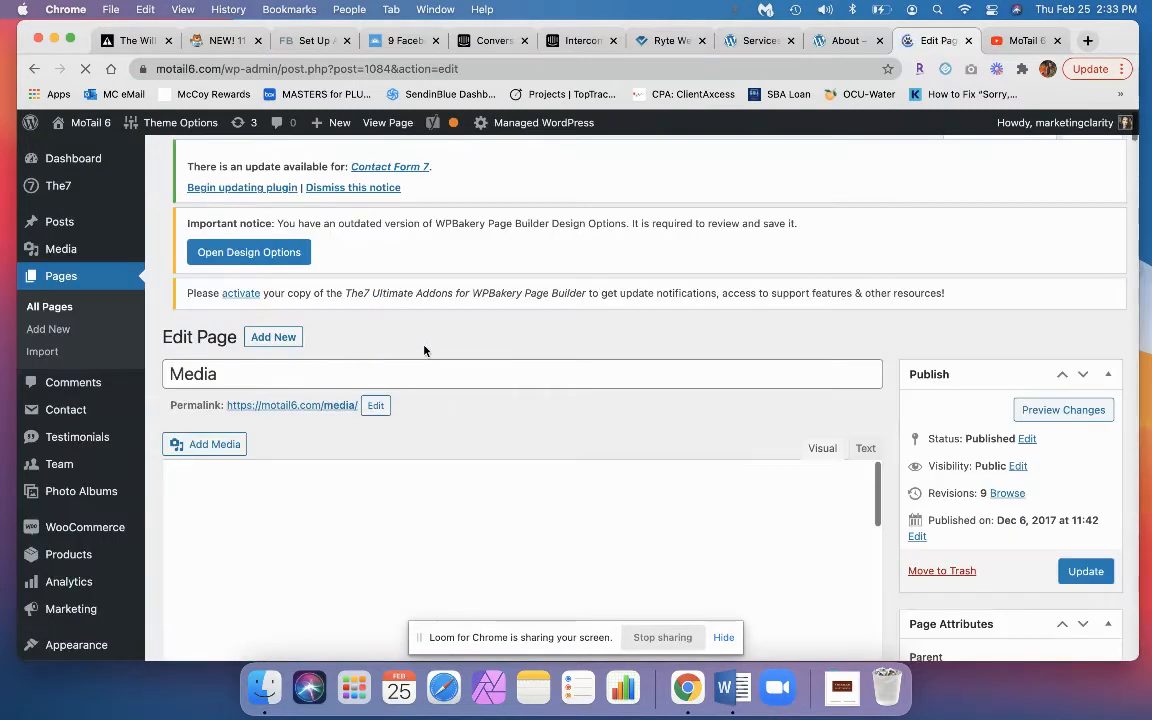
pyautogui.moveTo(480, 344)
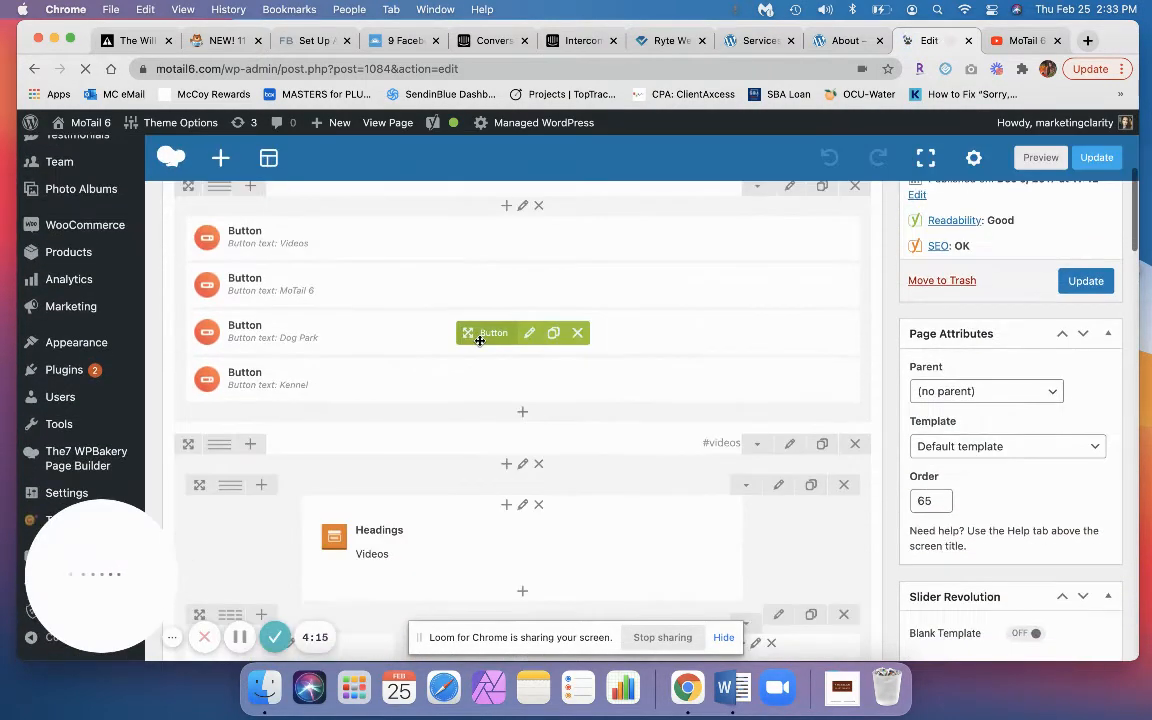
pyautogui.scroll(-3)
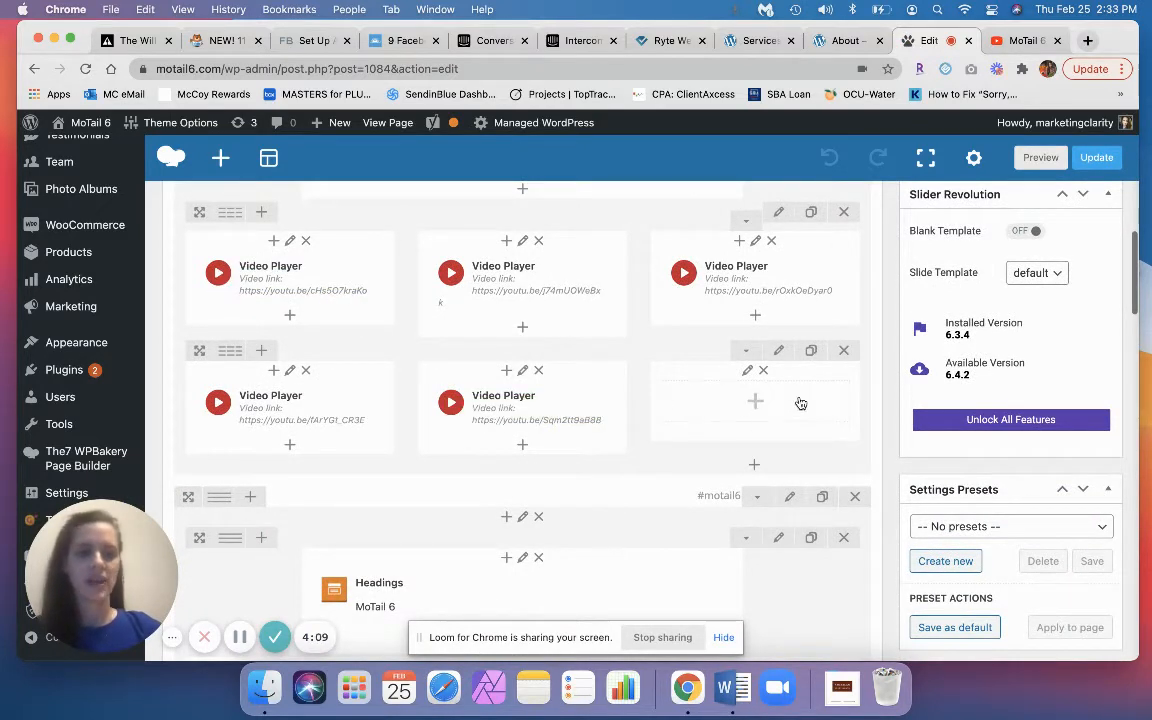
pyautogui.moveTo(712, 434)
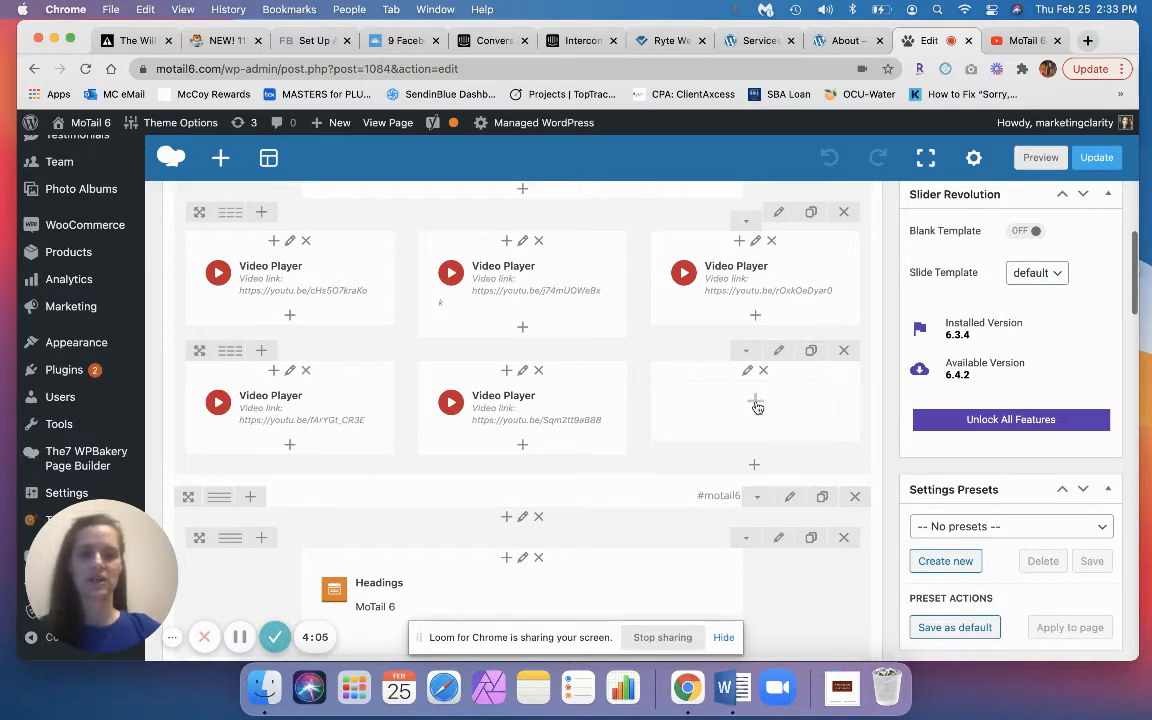
# - Insert a Video Player element into the empty column by searching 'you' in Add Element
pyautogui.click(754, 400)
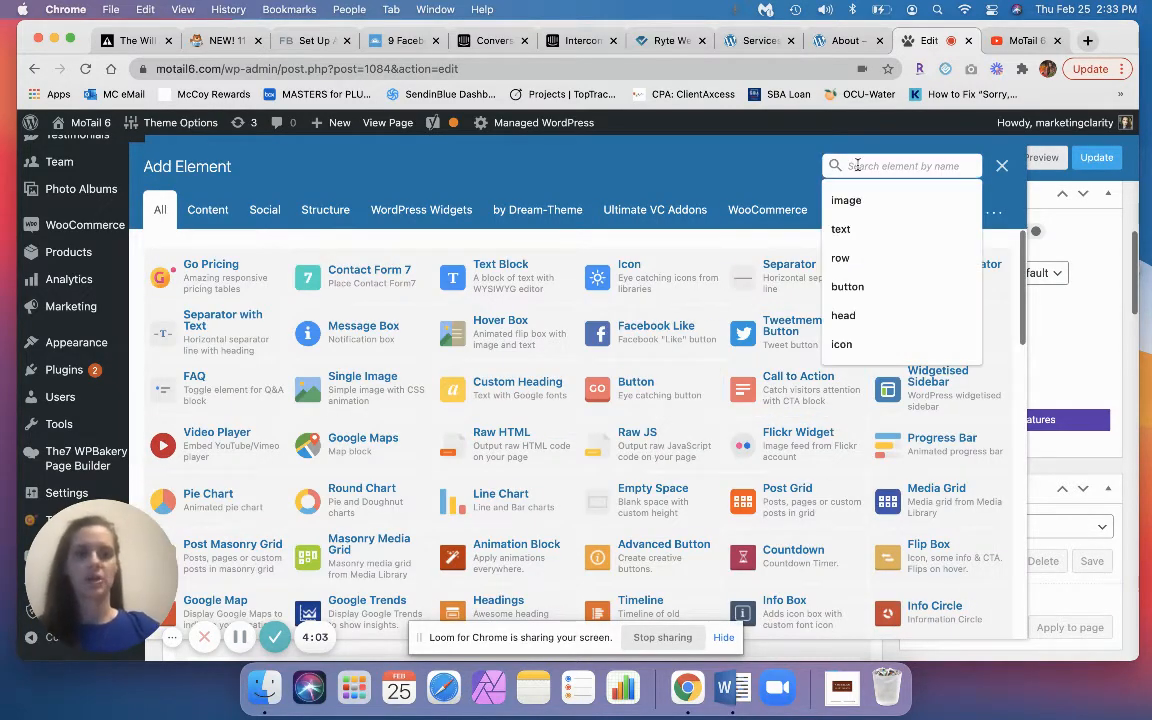
pyautogui.write('you')
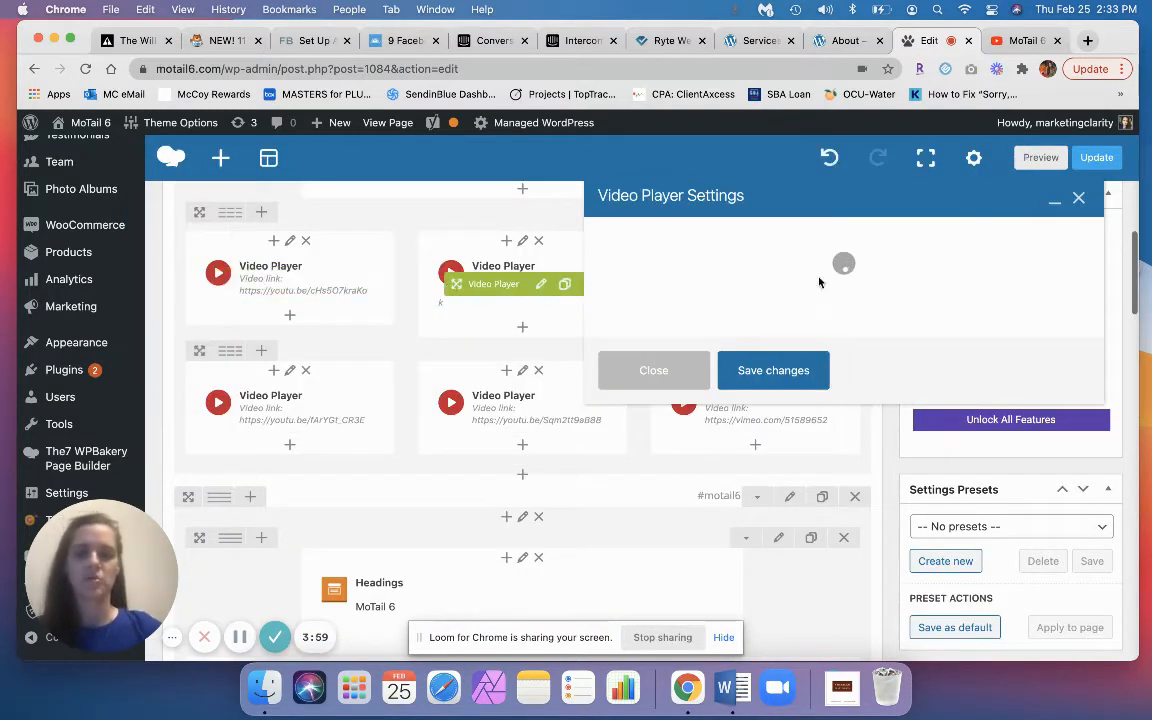
pyautogui.moveTo(784, 304)
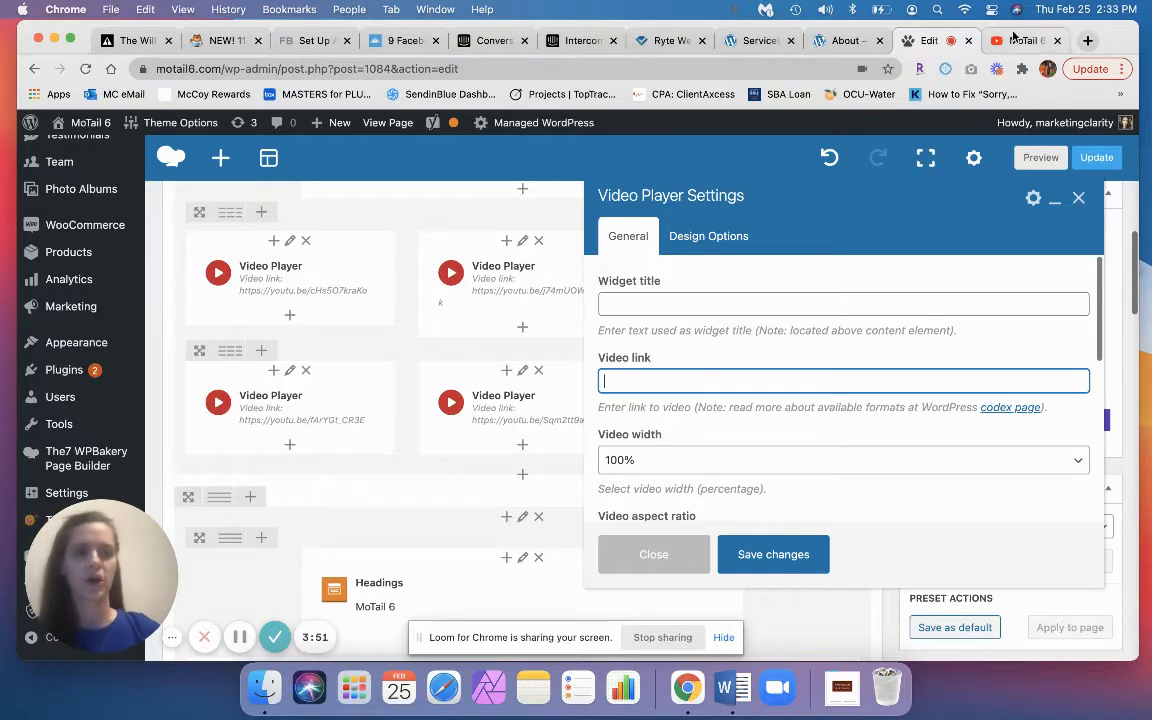
# - Go to the MoTail 6 YouTube channel's videos and play Quinn, Rip, Riggs Turn Up
pyautogui.click(1020, 40)
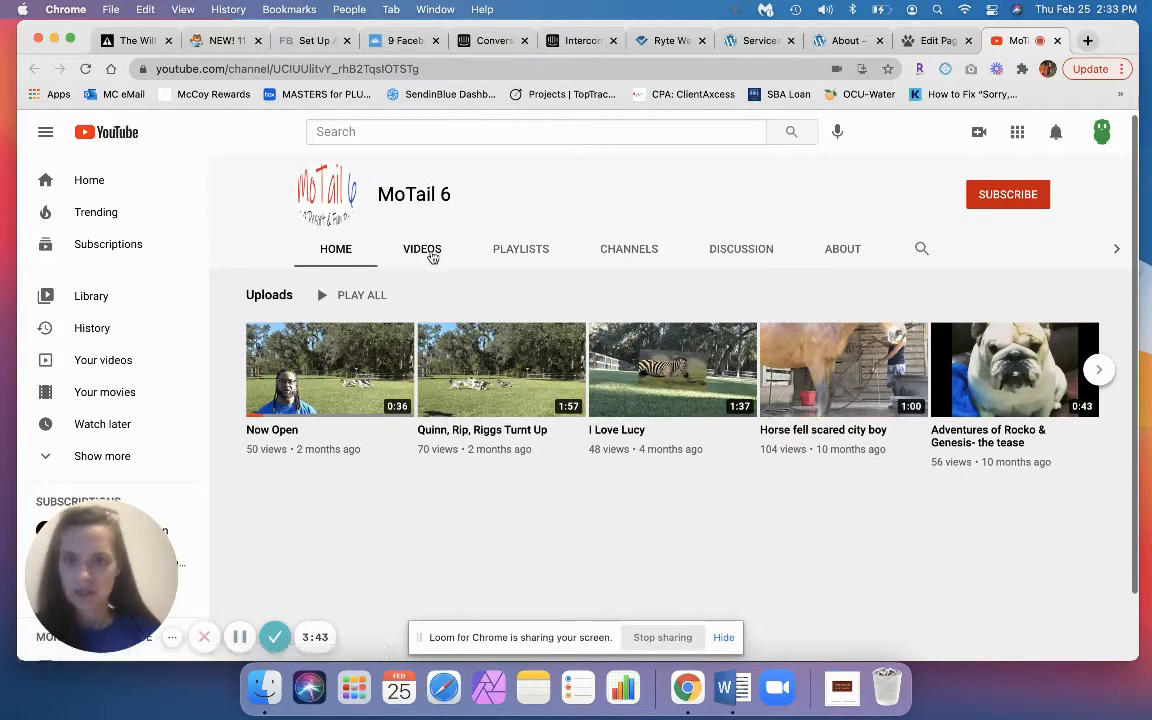
pyautogui.click(420, 248)
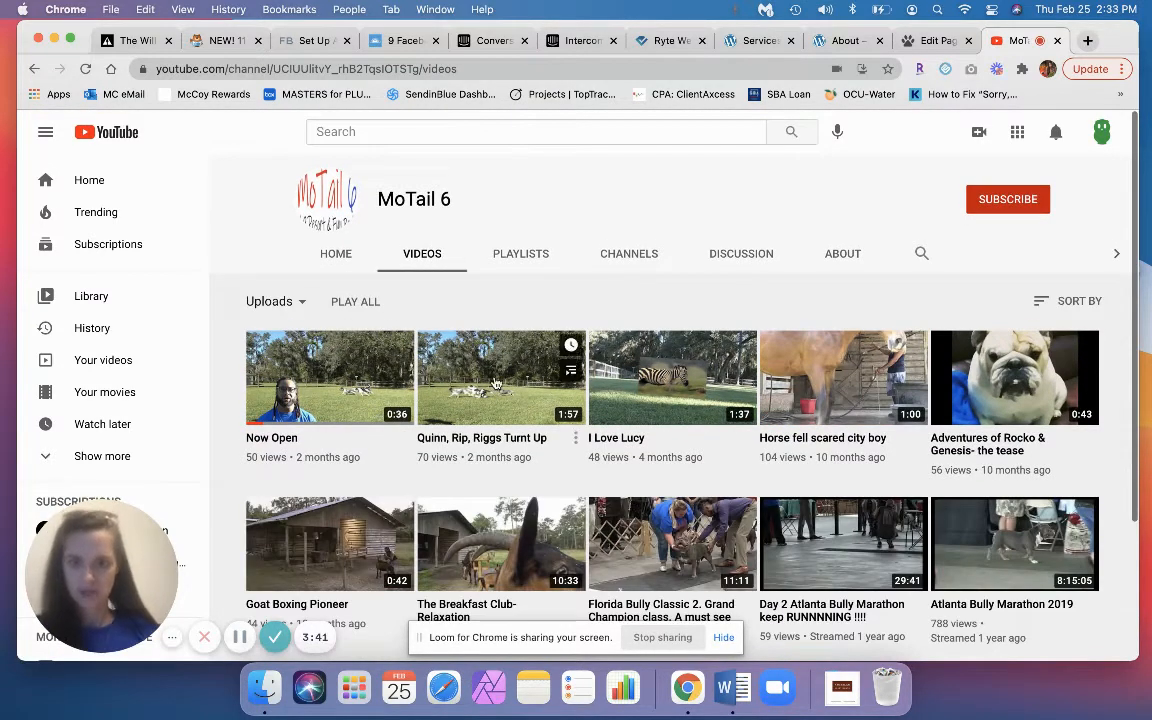
pyautogui.click(500, 376)
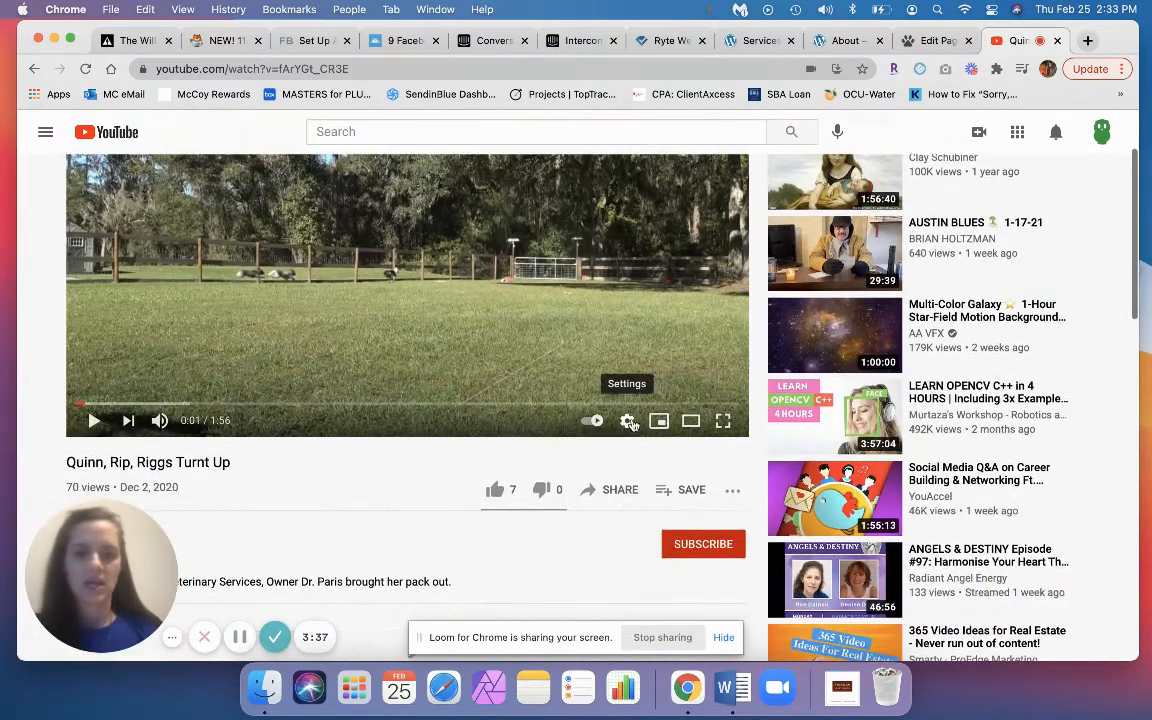
# - Copy the video's short share link from the Share options
pyautogui.click(620, 488)
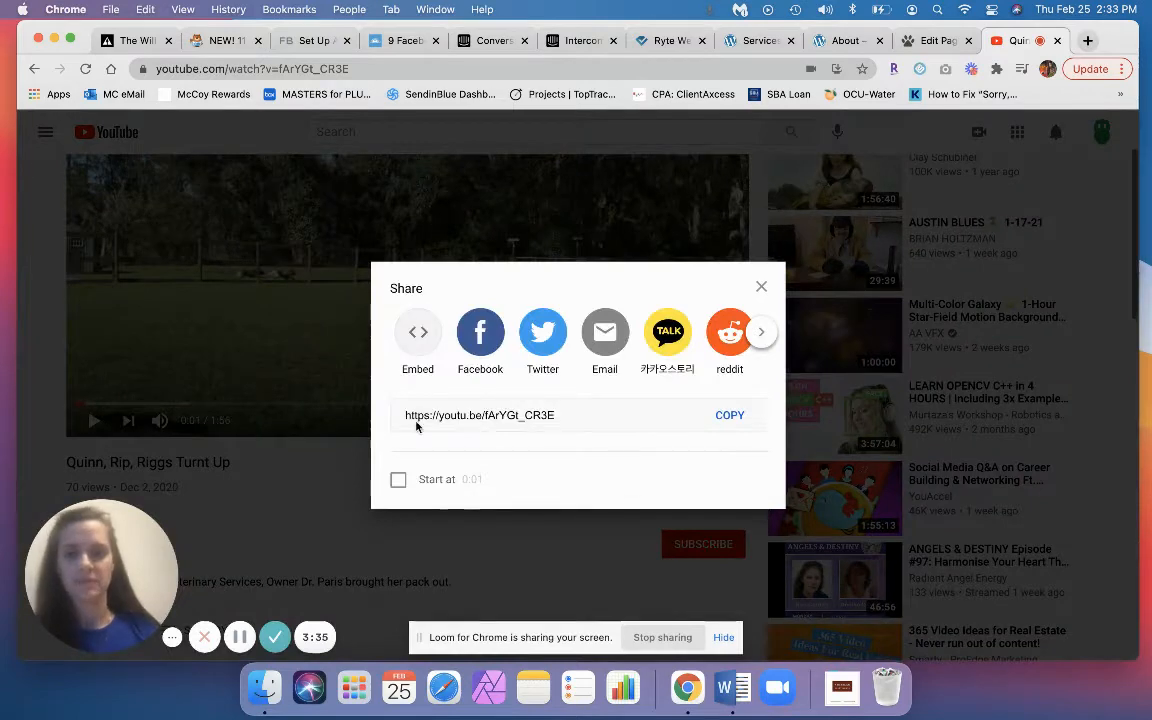
pyautogui.click(480, 414)
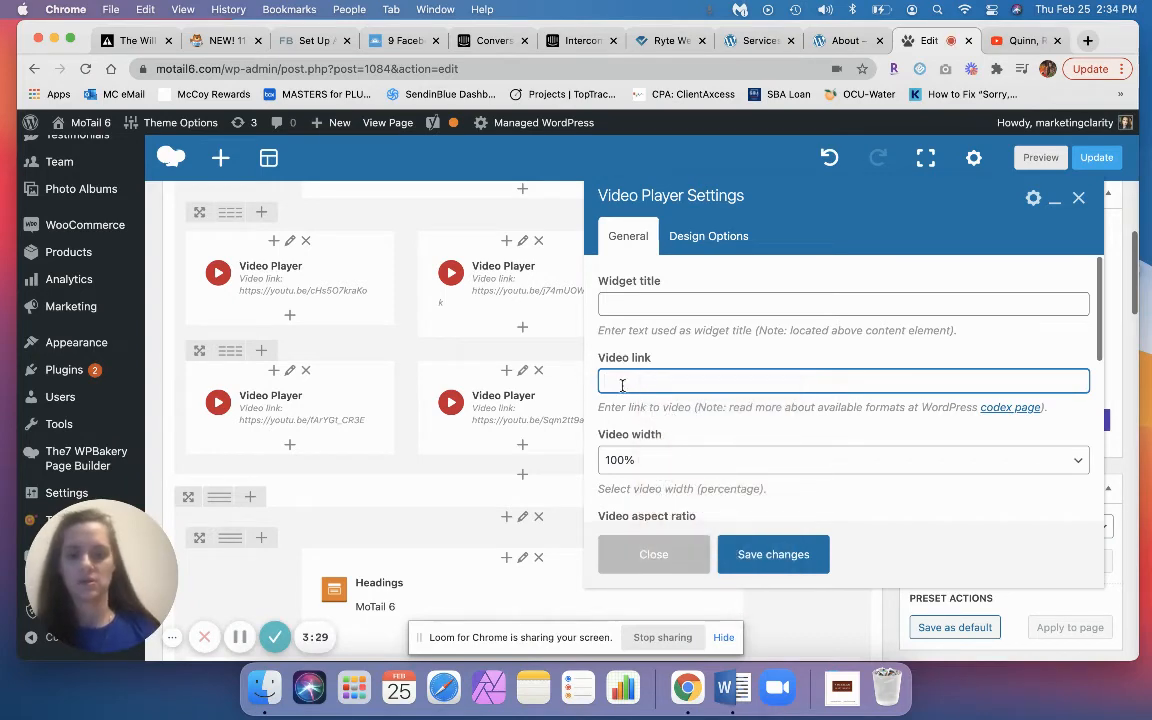
pyautogui.write('https://youtu.be/fArYGt_CR3E')
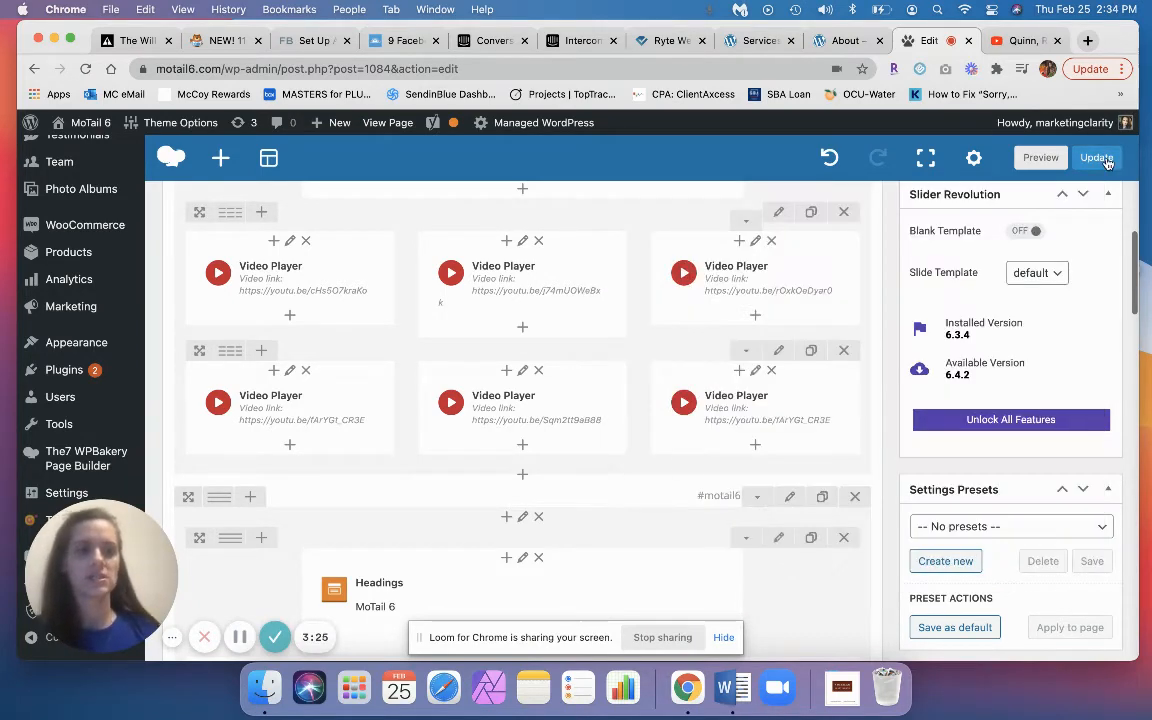
pyautogui.click(1092, 158)
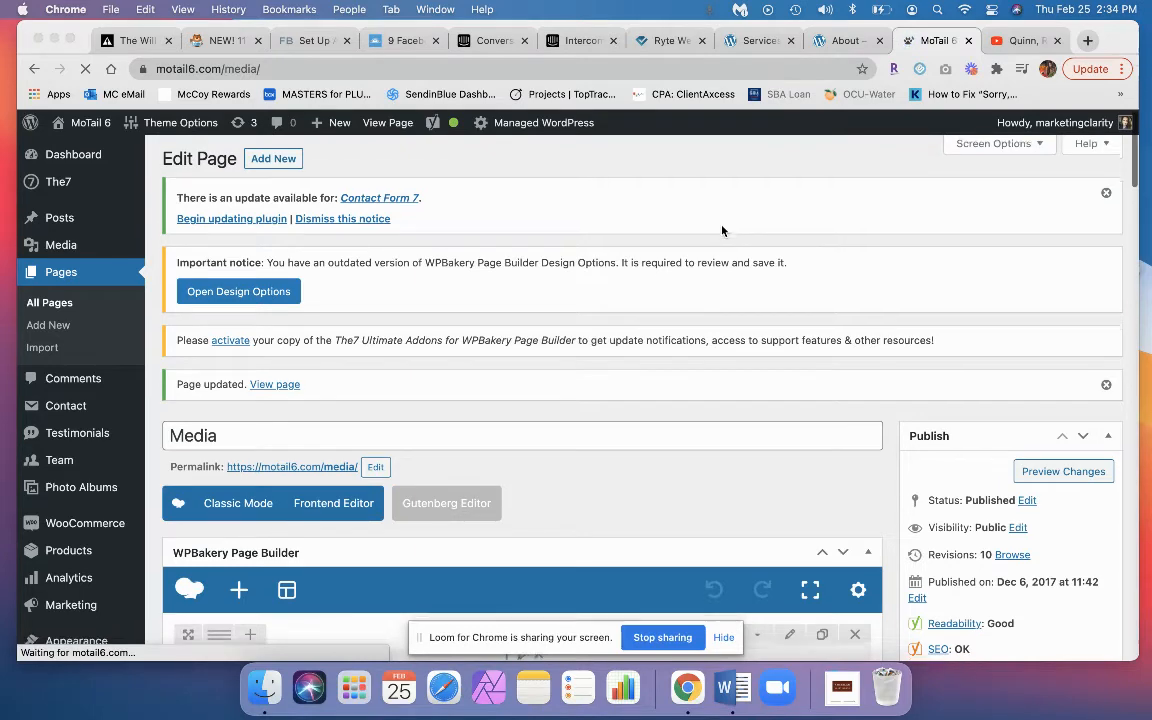
# - Scroll the live Media page down to the video gallery rows
pyautogui.scroll(-3)
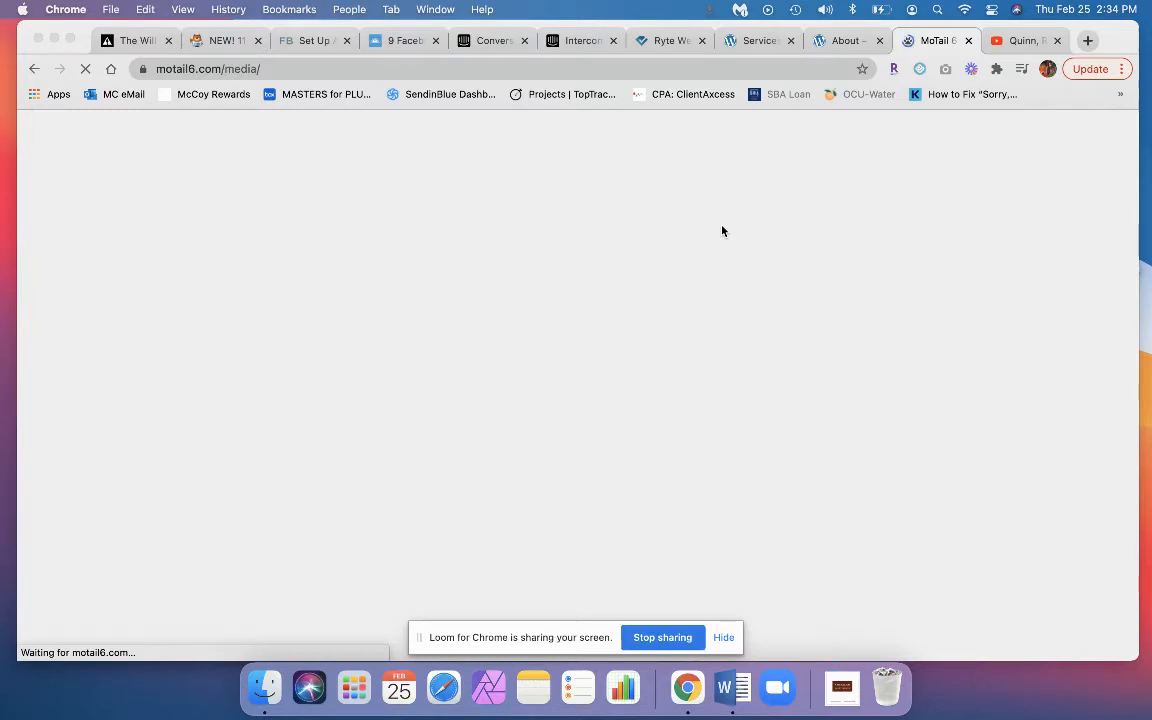
pyautogui.moveTo(732, 232)
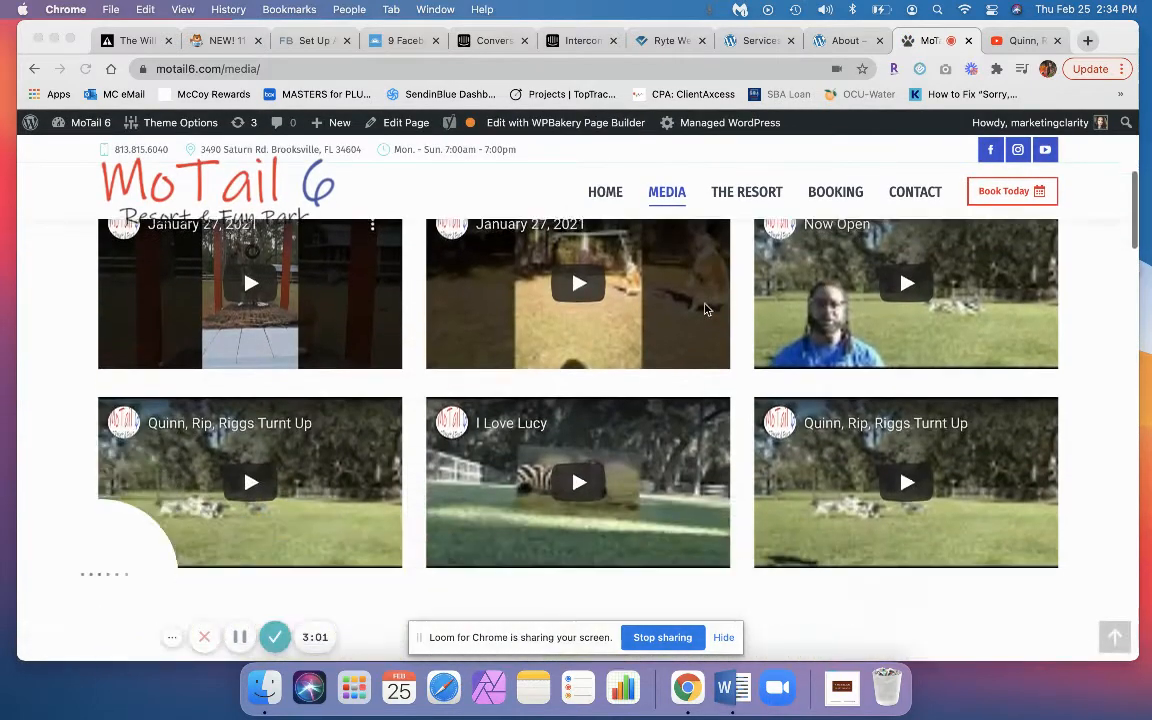
pyautogui.scroll(-3)
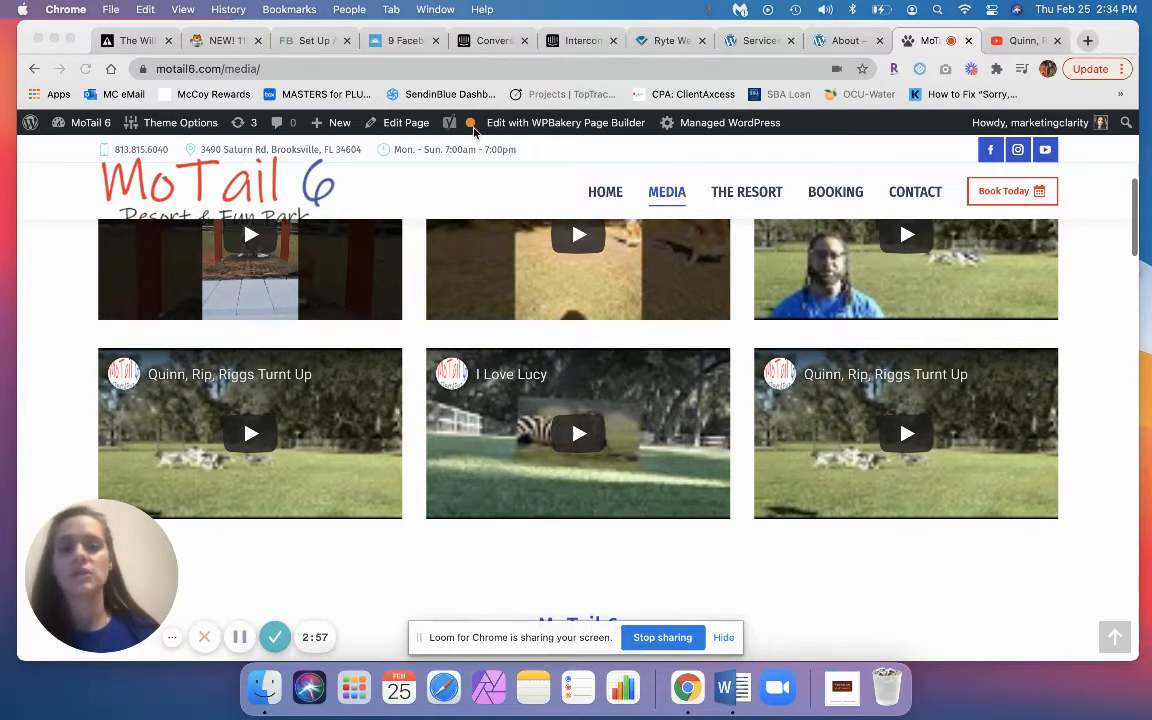
# - Return to editing the Media page and reach the video rows
pyautogui.click(406, 122)
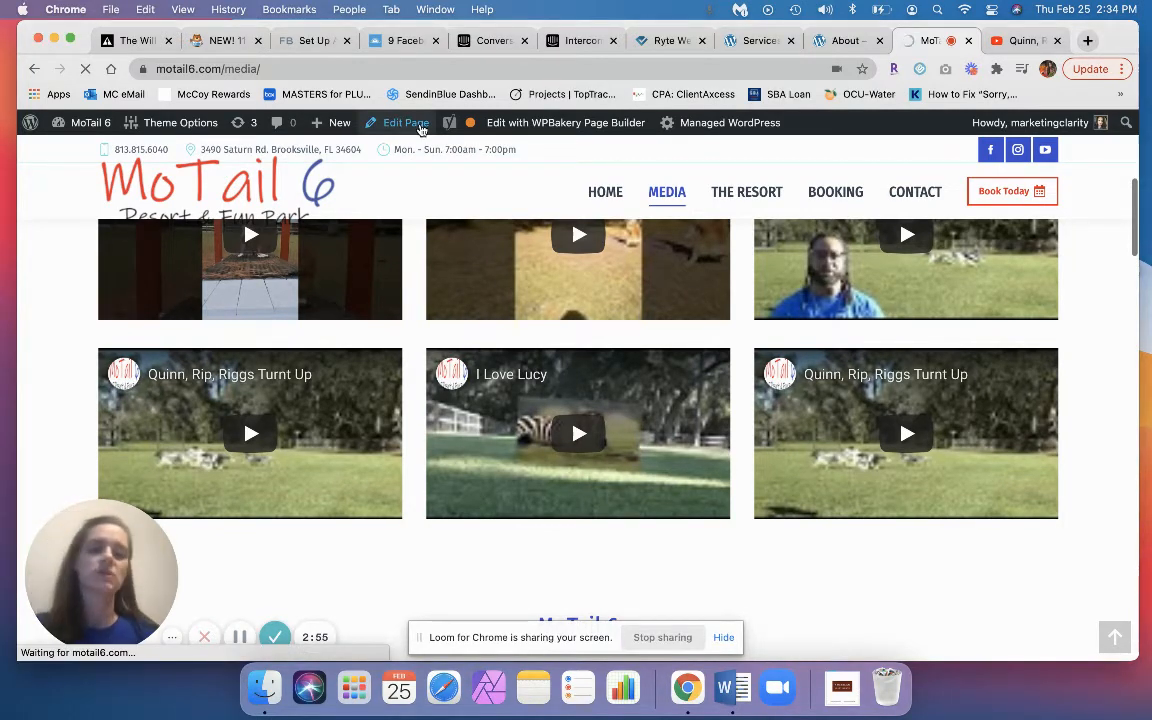
pyautogui.click(408, 122)
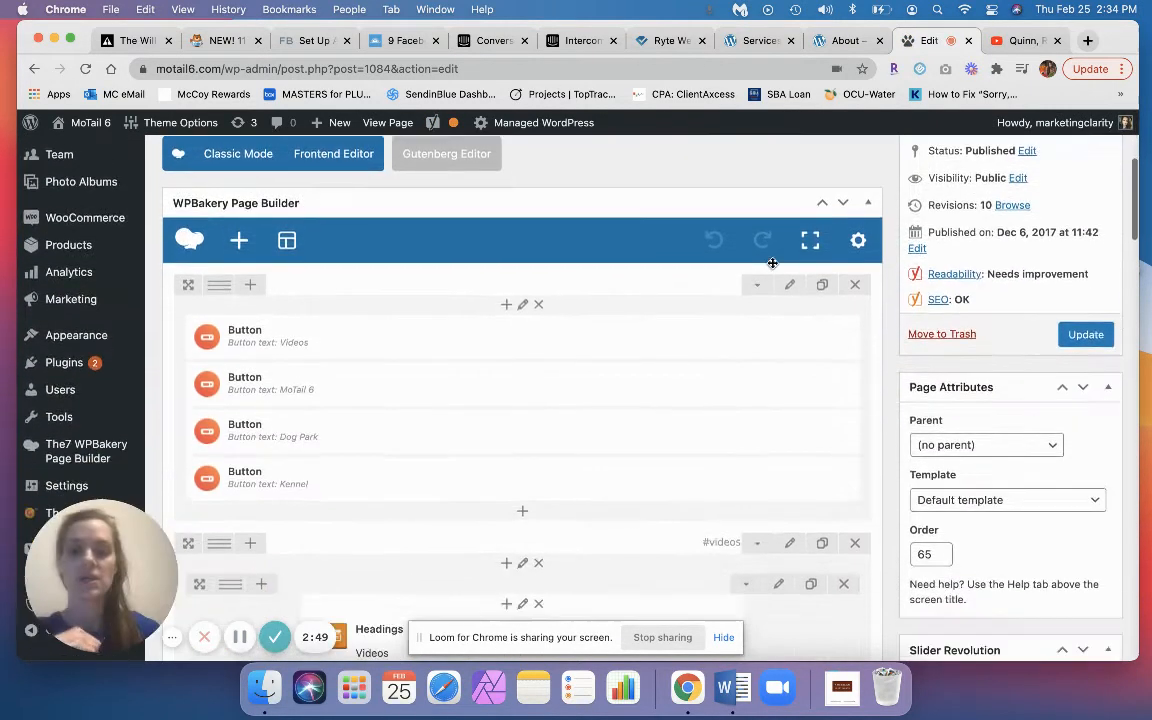
pyautogui.scroll(-3)
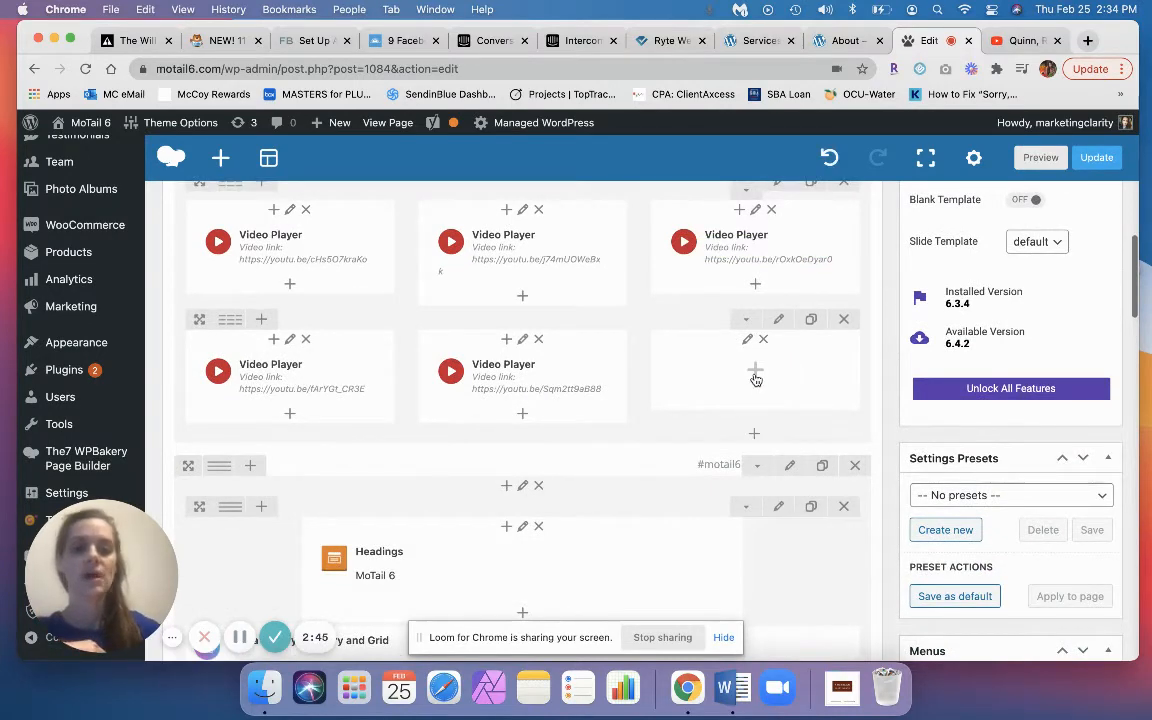
# - Insert a Raw HTML element into the empty column beside the Video Players
pyautogui.click(756, 372)
pyautogui.write('code')
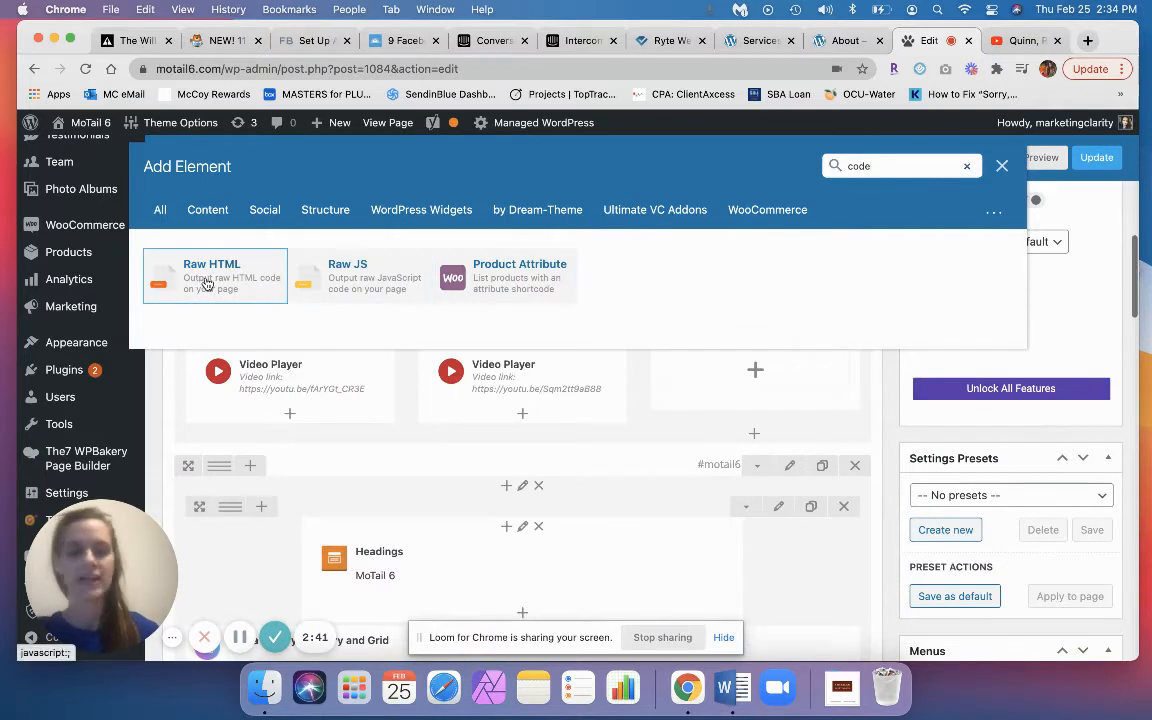
pyautogui.click(212, 276)
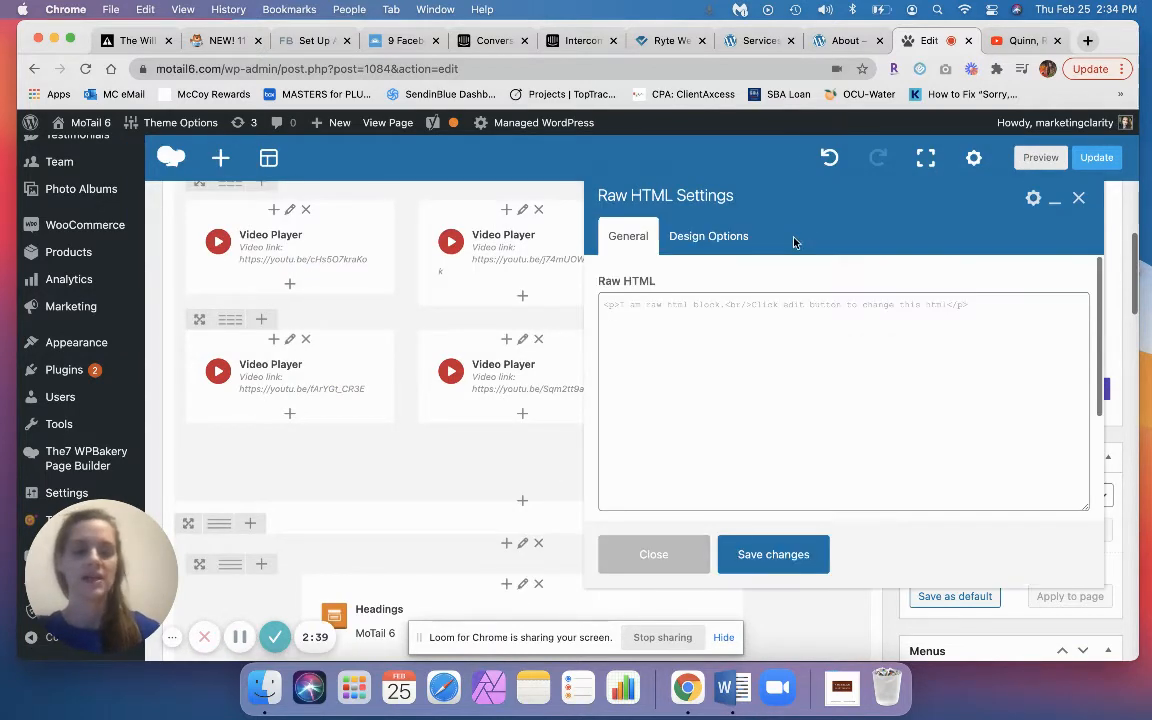
# - On the YouTube video page, bring up the Embed code from Share
pyautogui.click(844, 400)
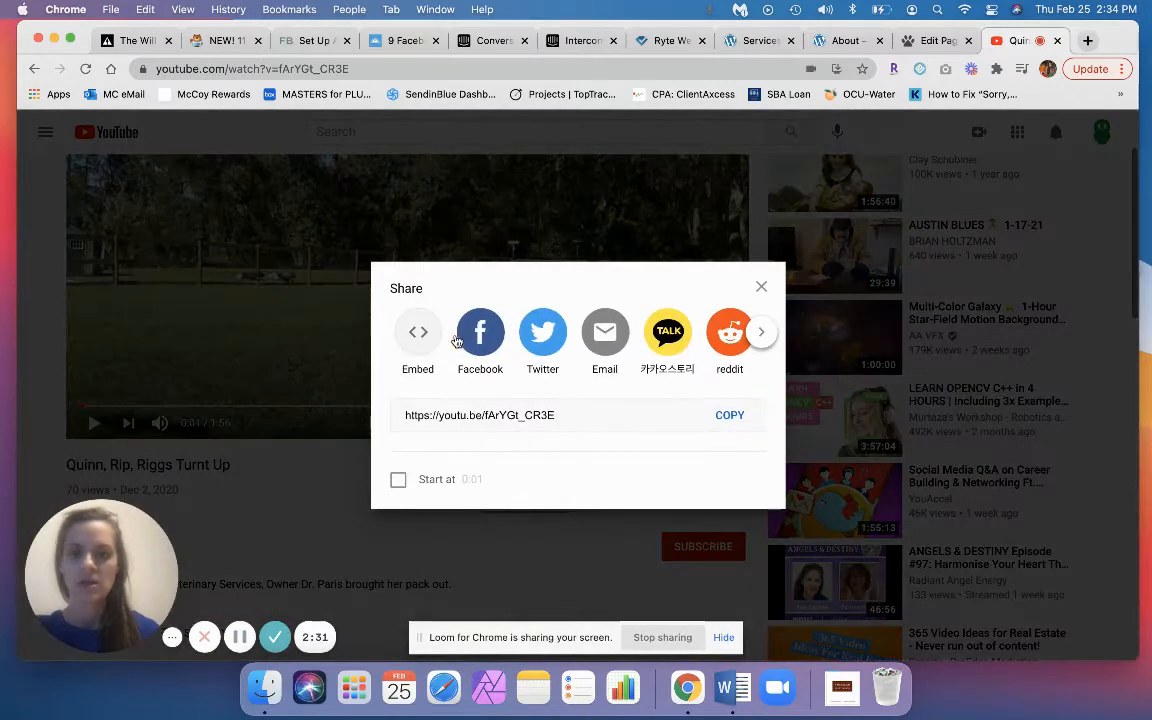
pyautogui.click(416, 332)
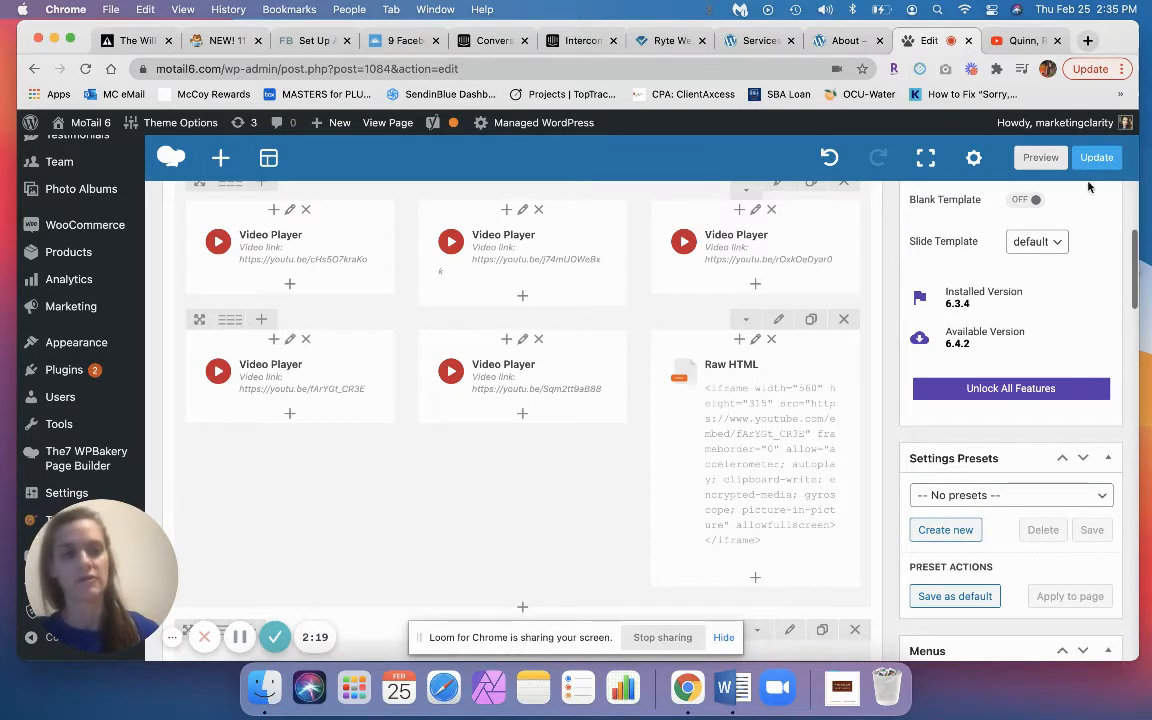
# - Update the Media page with the YouTube iframe saved in the Raw HTML element
pyautogui.click(1096, 156)
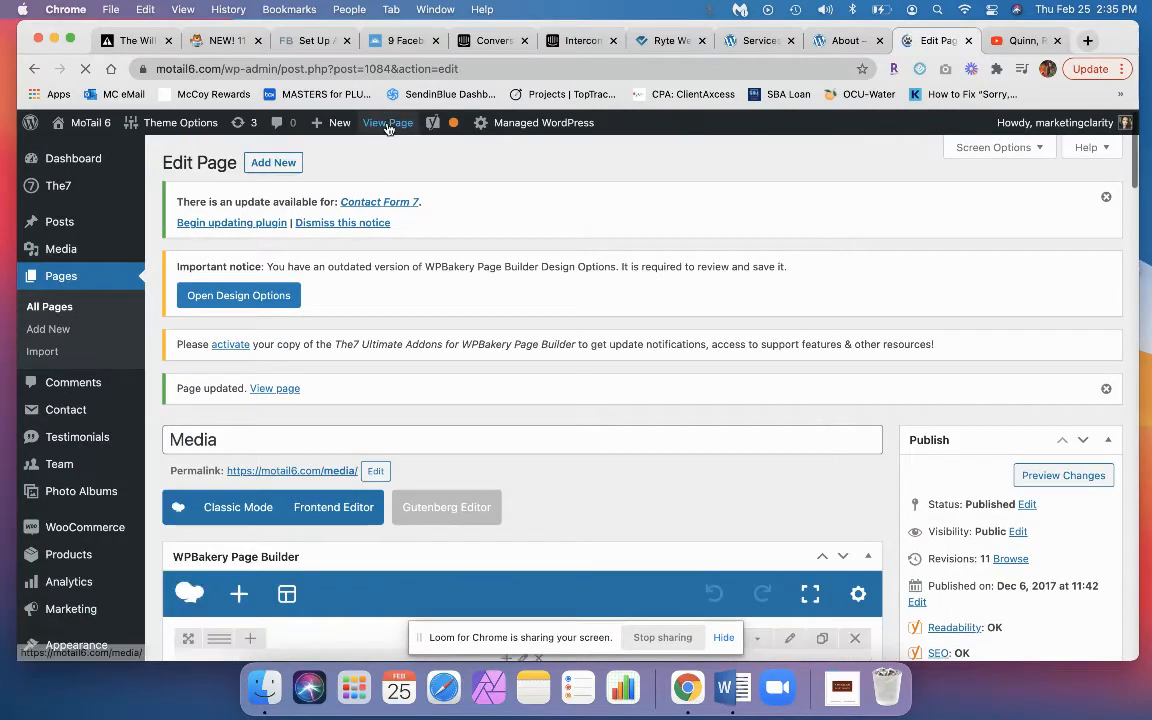
# - View the live Media page, confirming Leave in the browser prompt
pyautogui.click(388, 122)
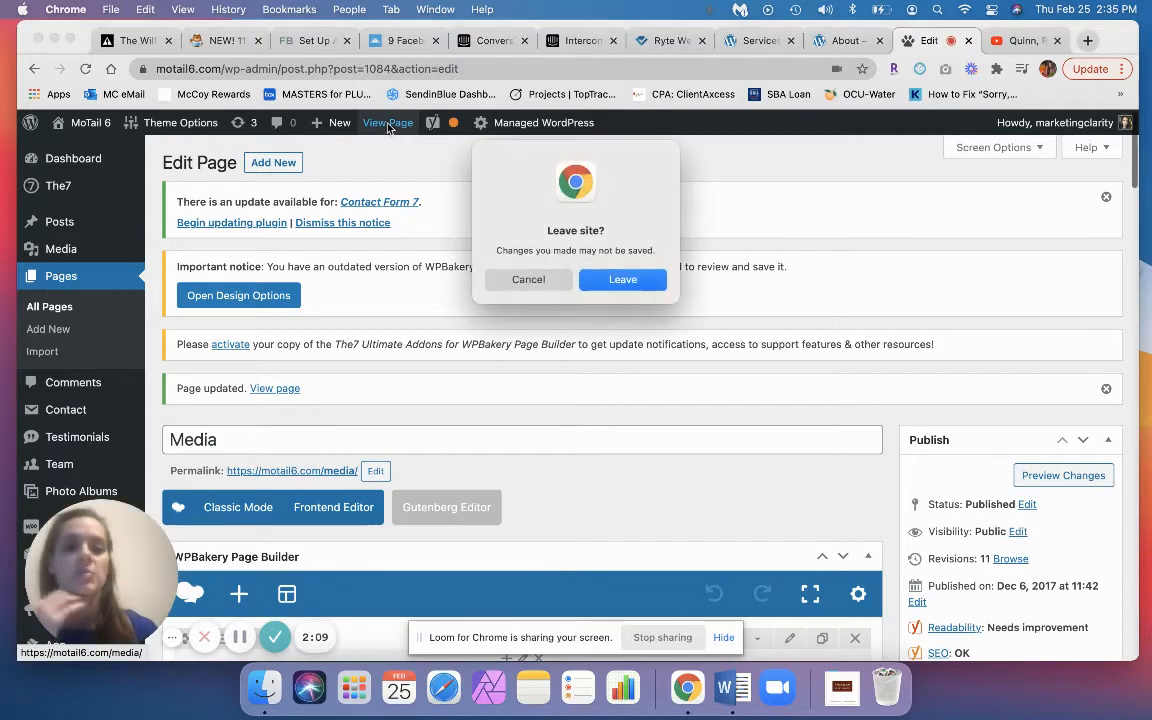
pyautogui.click(622, 280)
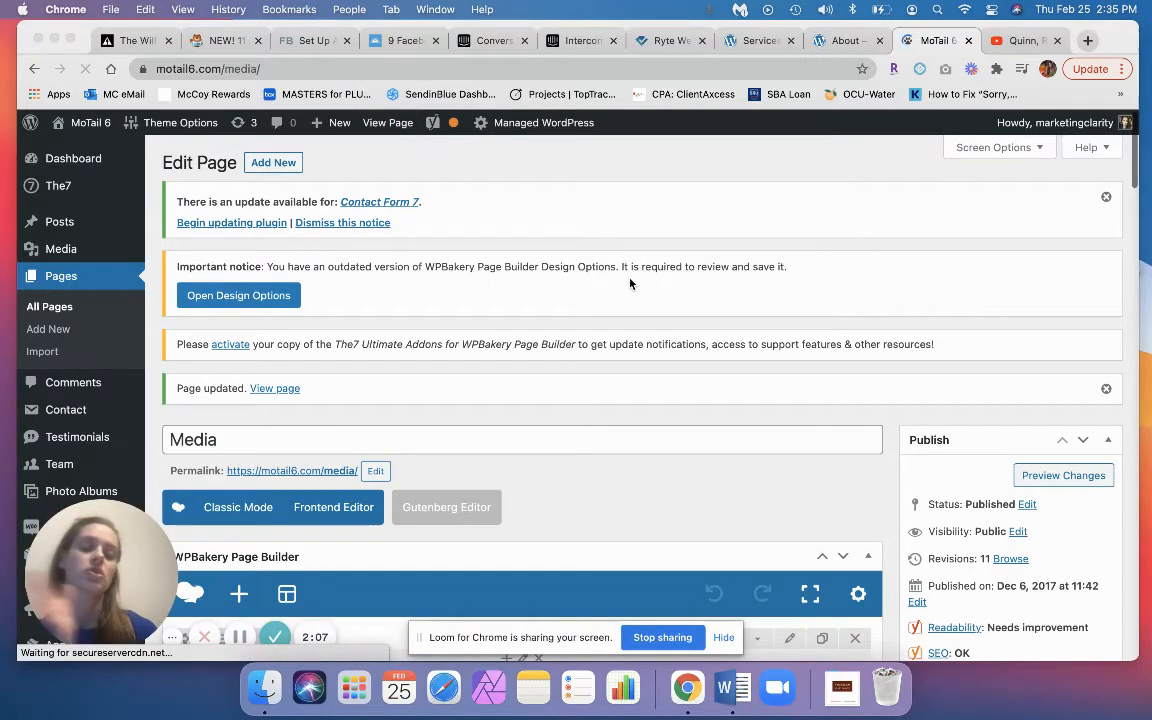
pyautogui.moveTo(636, 276)
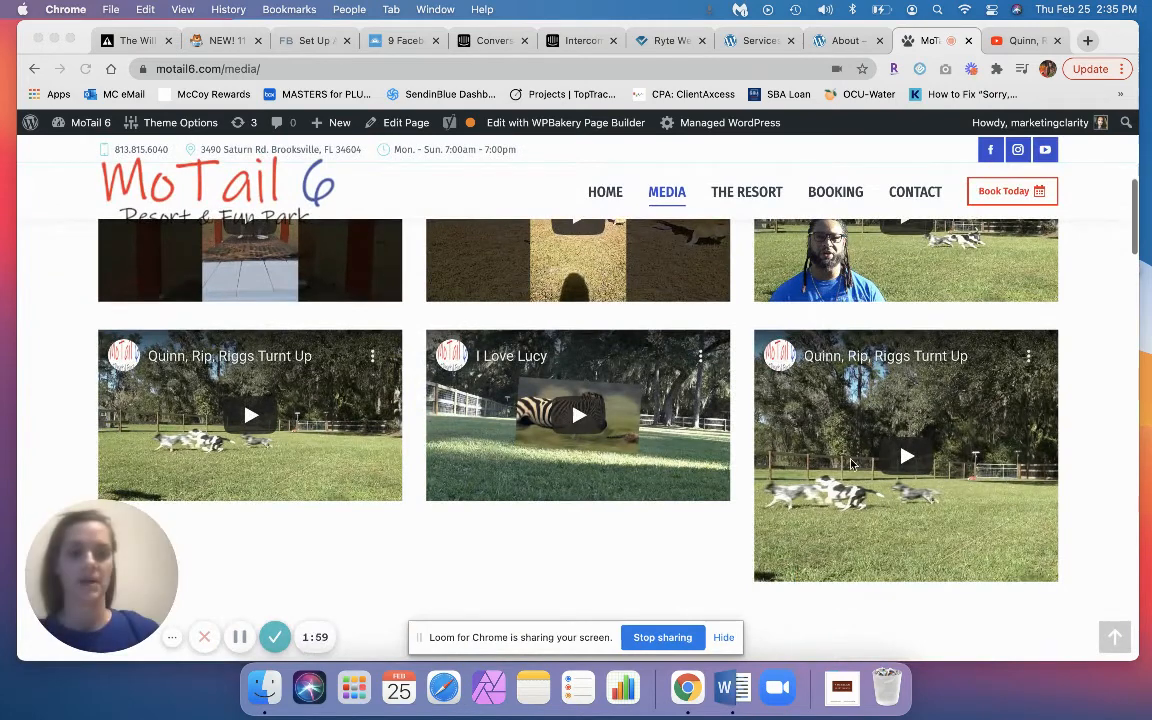
pyautogui.moveTo(784, 492)
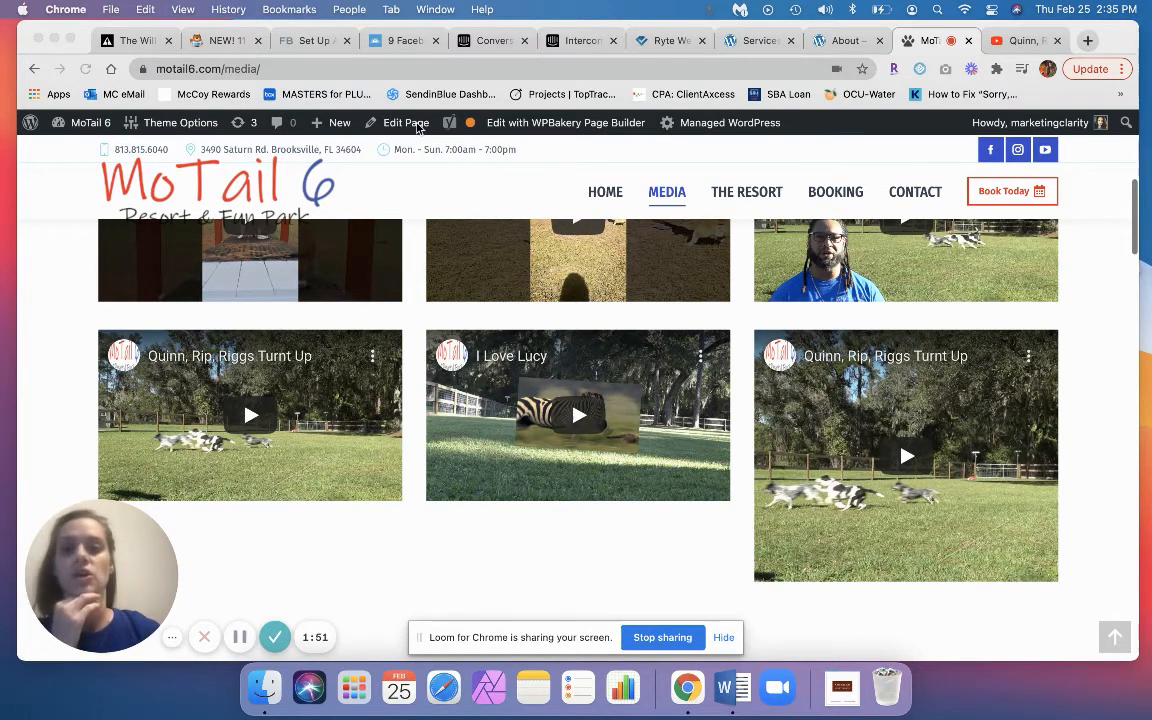
# - Return to editing the Media page and bring the Video Player grid rows into view
pyautogui.click(404, 122)
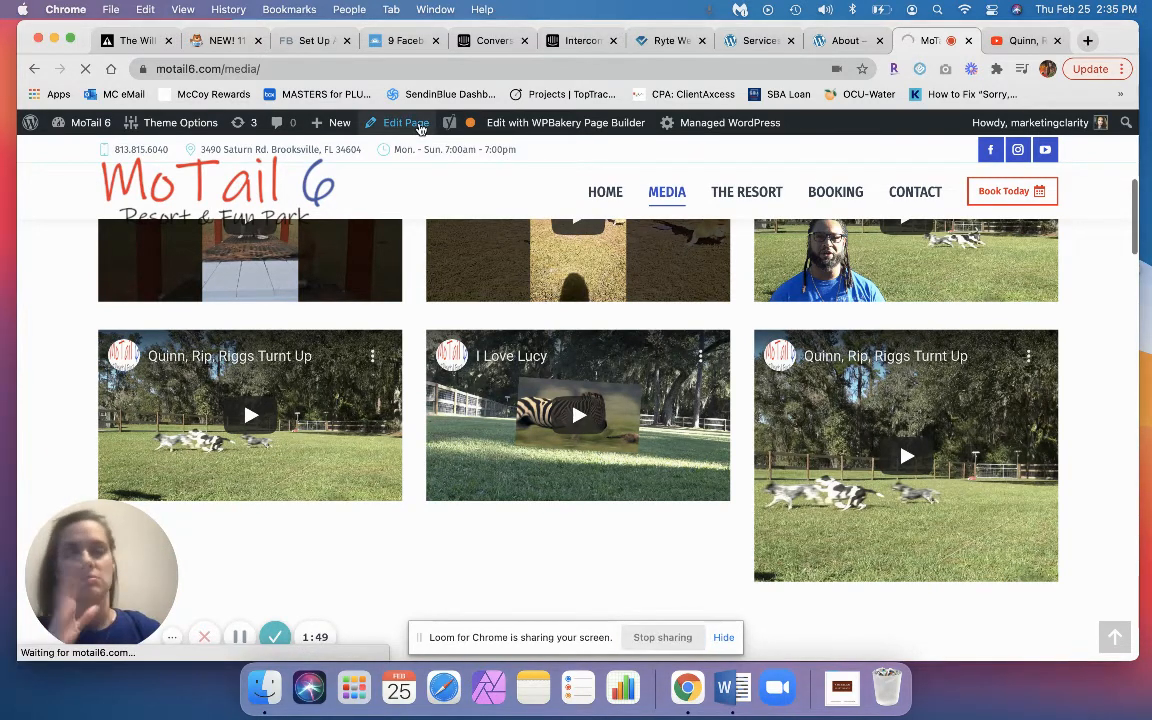
pyautogui.click(404, 122)
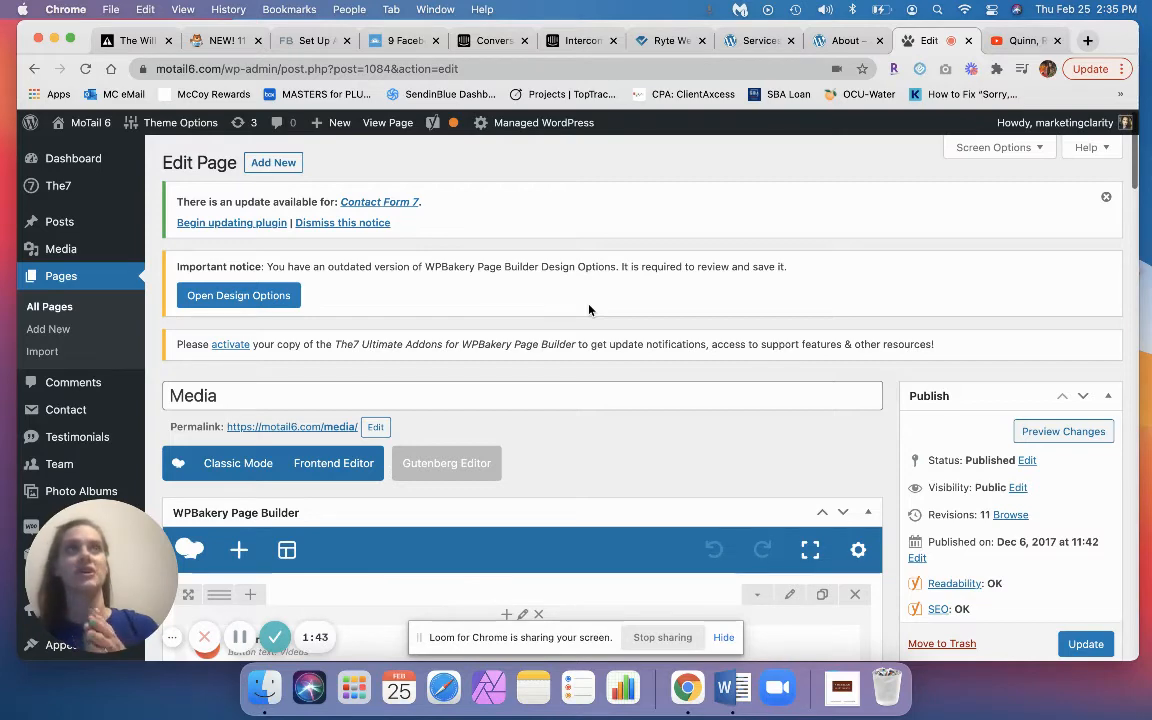
pyautogui.scroll(-3)
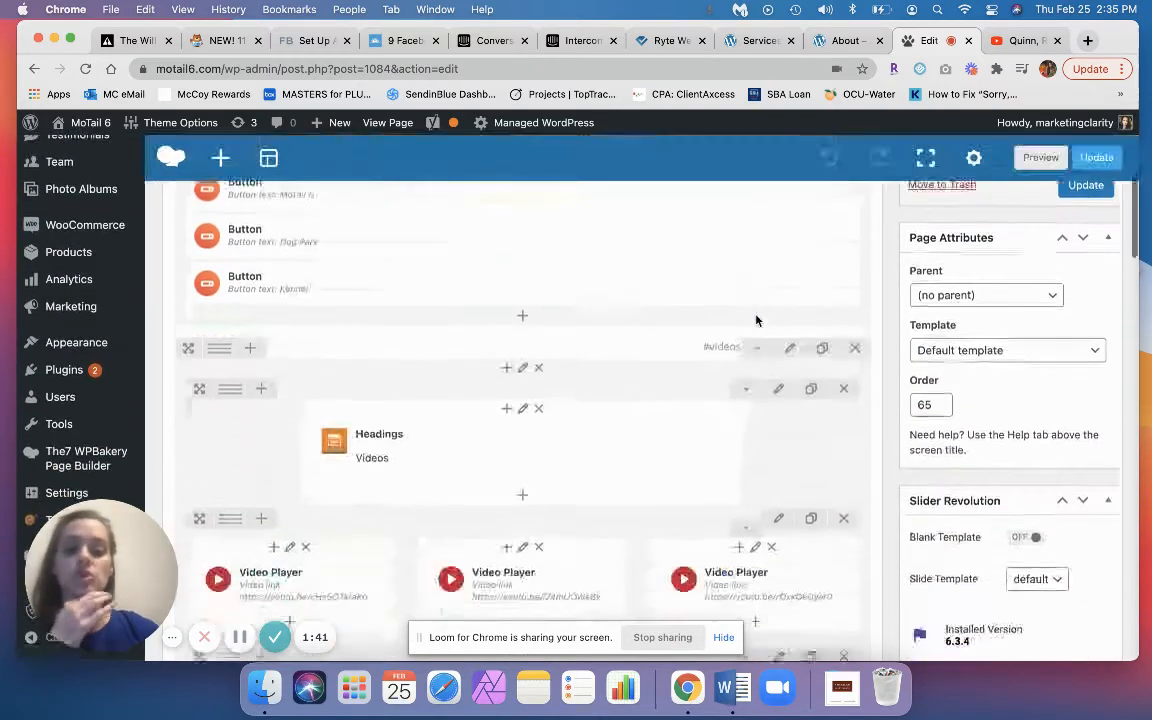
pyautogui.scroll(-3)
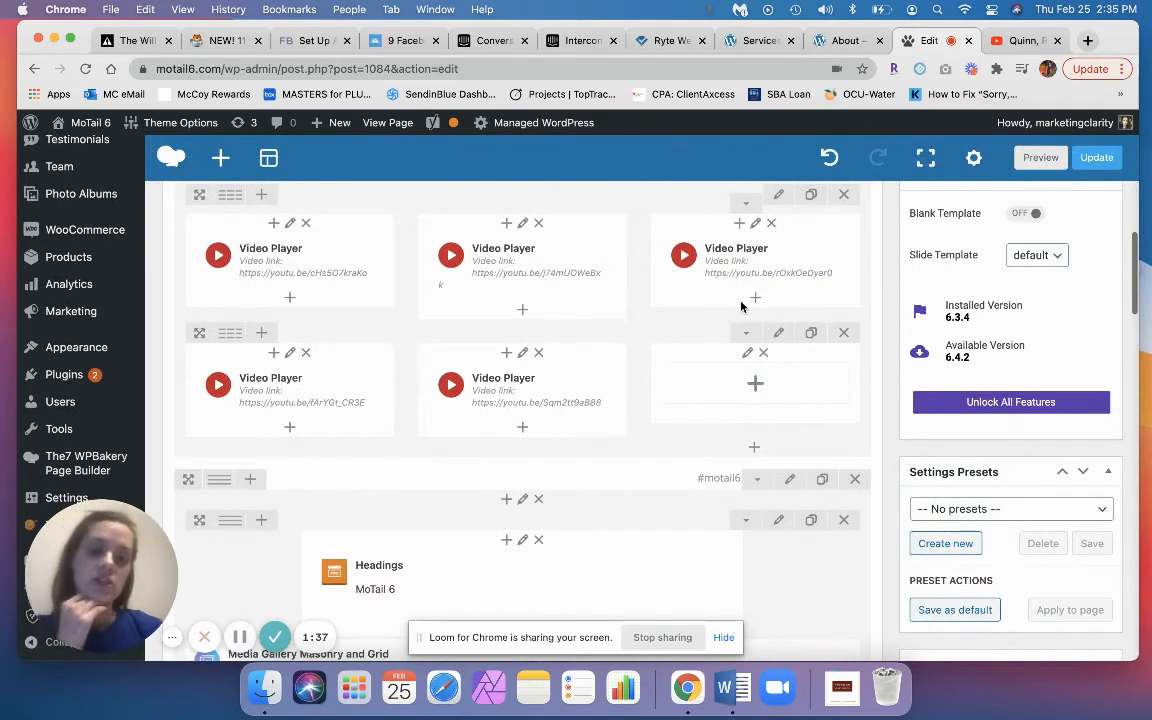
pyautogui.moveTo(672, 320)
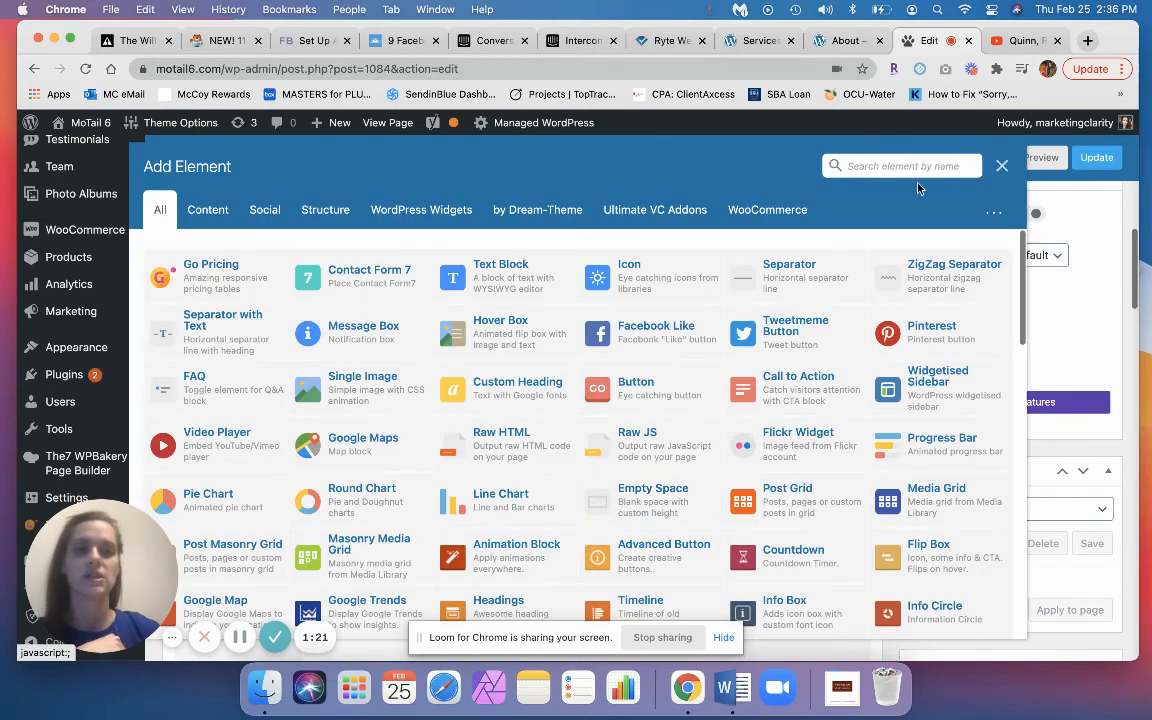
pyautogui.write('v')
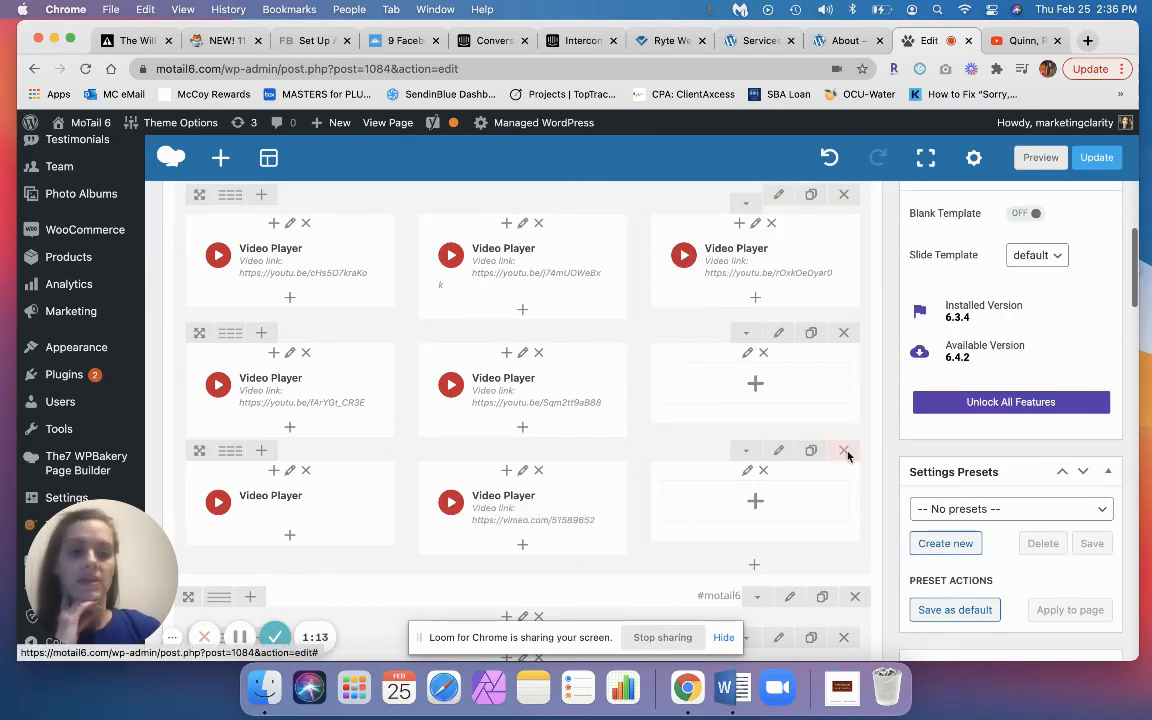
pyautogui.click(844, 450)
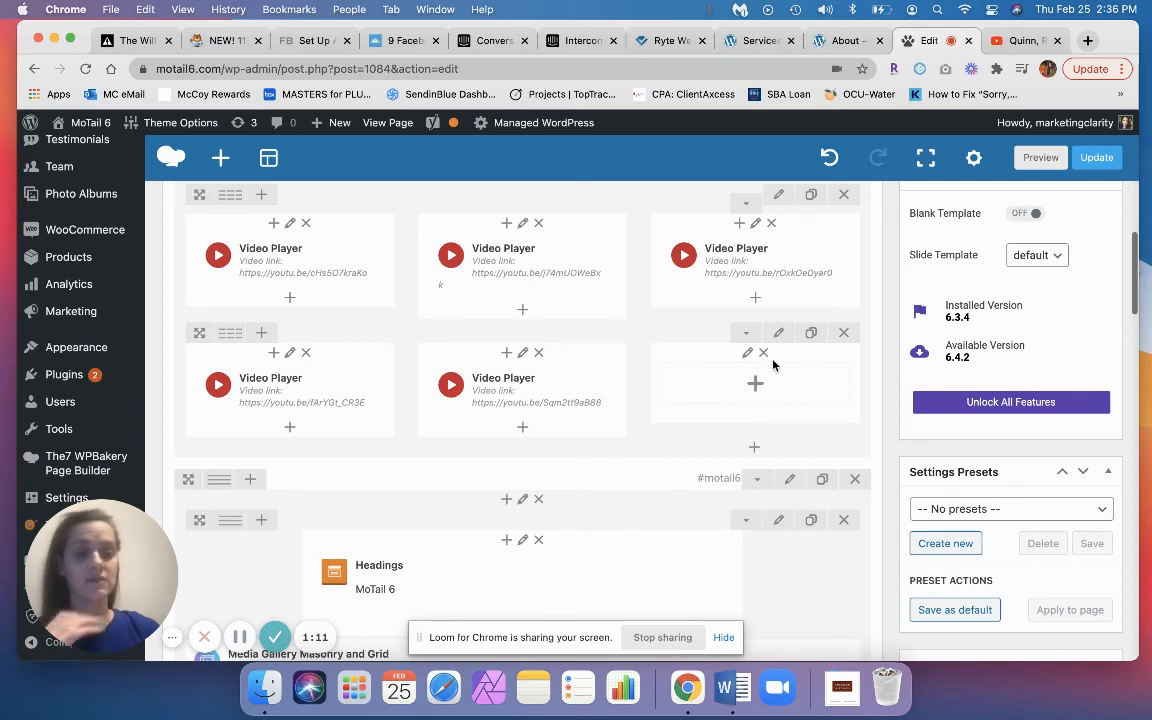
pyautogui.moveTo(888, 322)
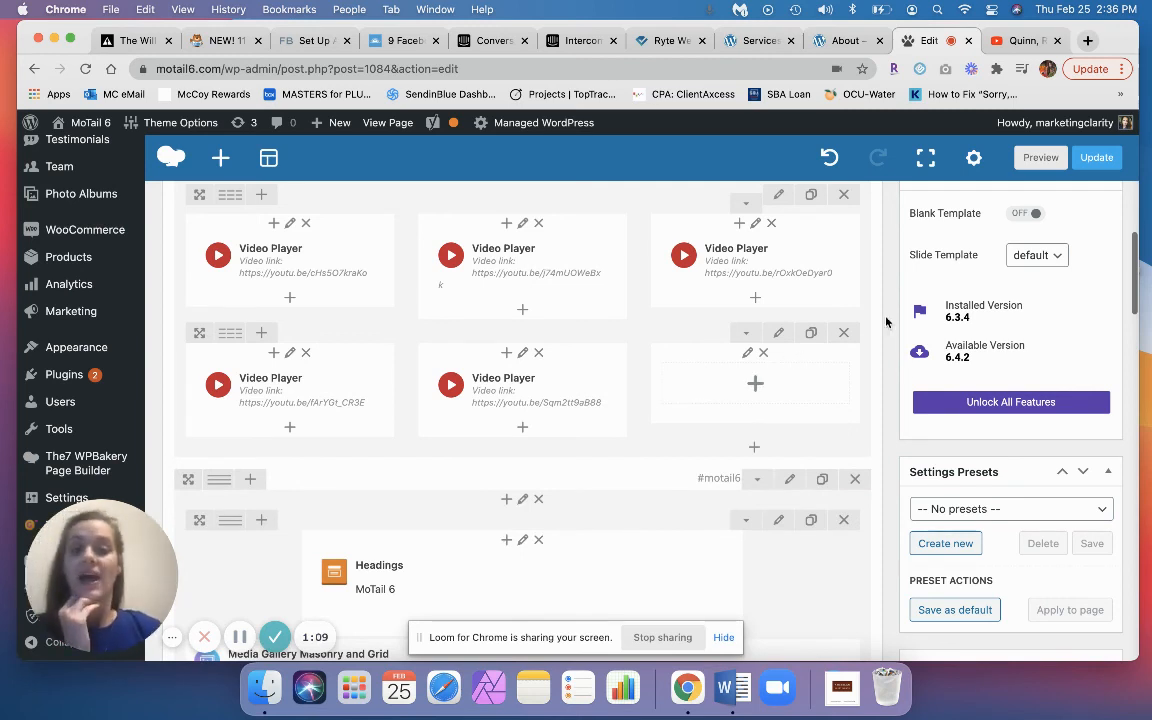
pyautogui.moveTo(912, 316)
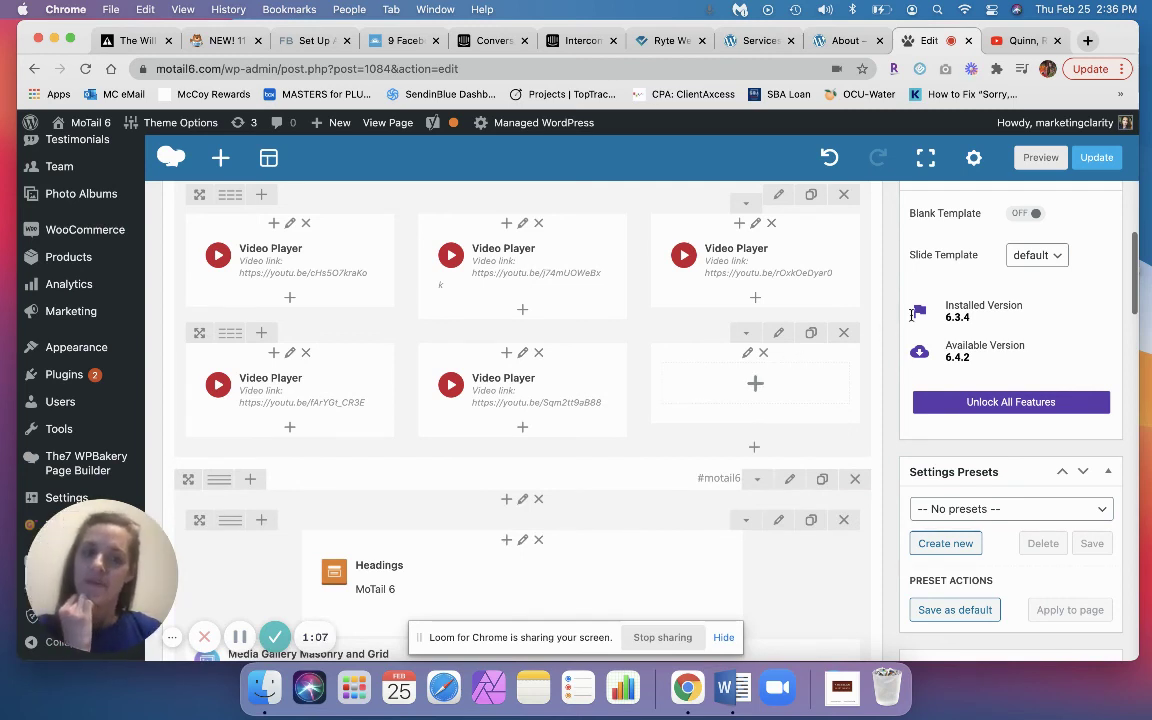